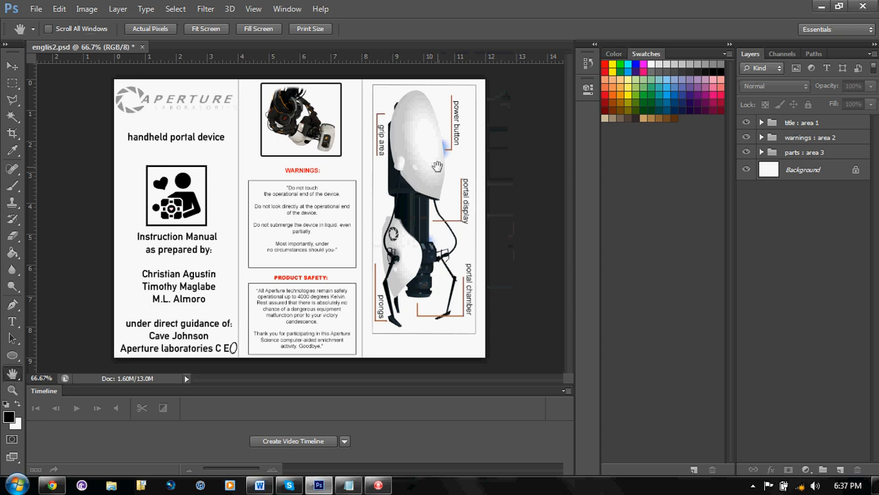
pyautogui.moveTo(405, 6)
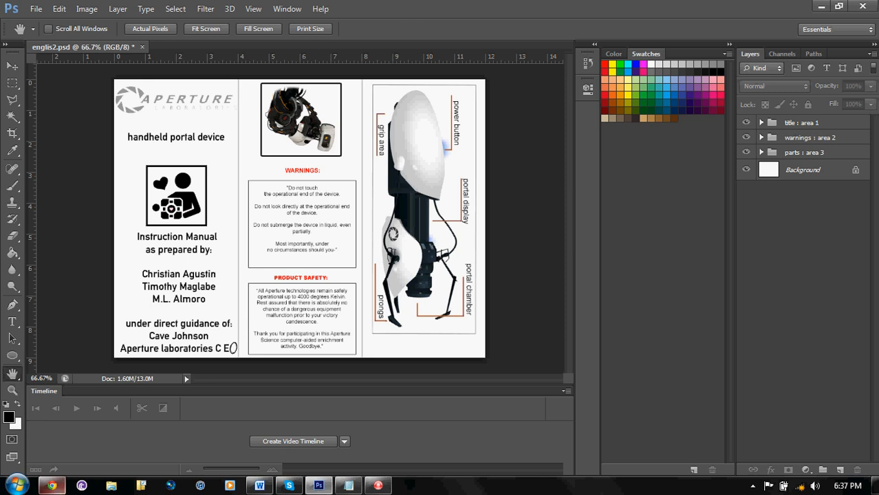
# Step: Bring up Chrome's 'three page brochure' image result comparing z-fold and barrel fold layouts
pyautogui.click(81, 485)
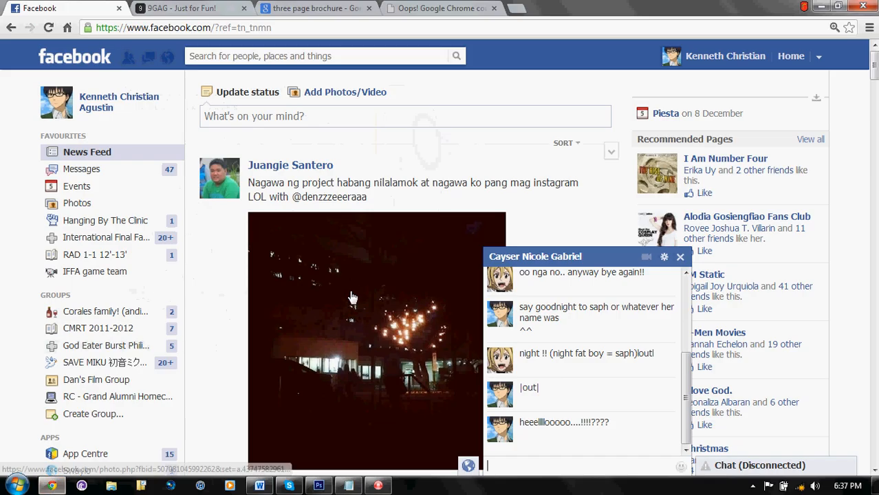
pyautogui.click(316, 7)
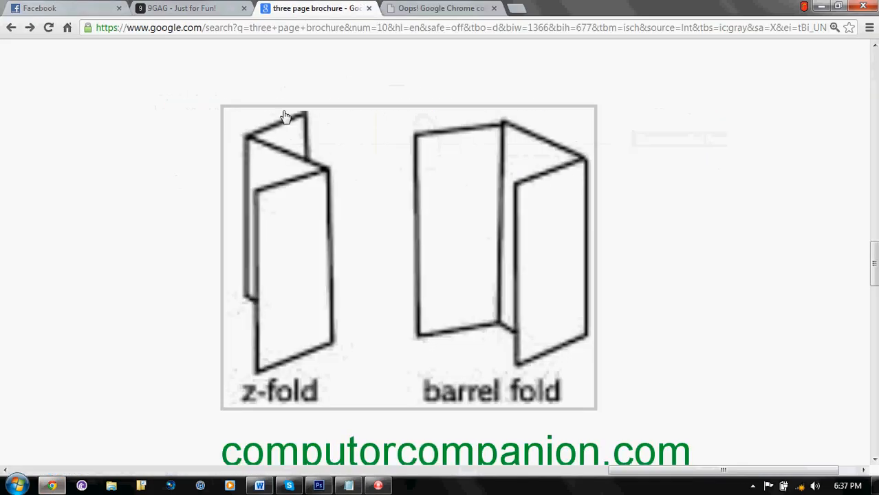
pyautogui.moveTo(266, 207)
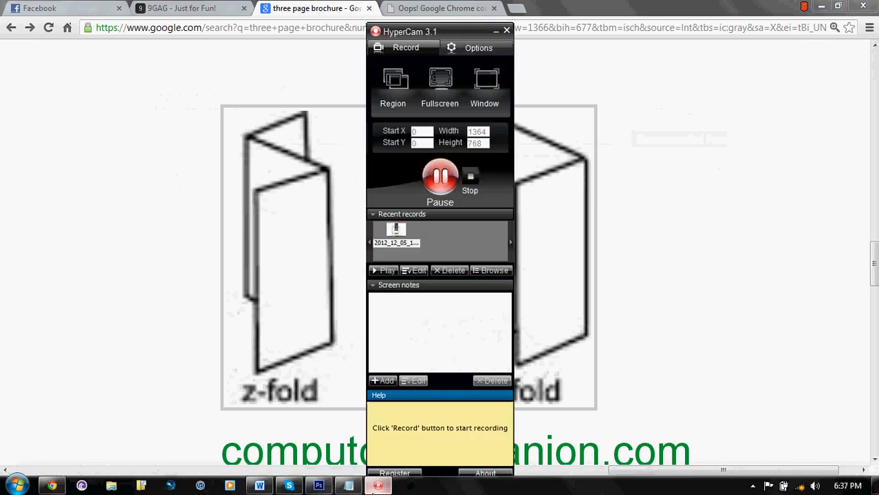
# Step: Create Untitled-1, a new blank document 12 inches wide by 9 inches tall
pyautogui.click(318, 485)
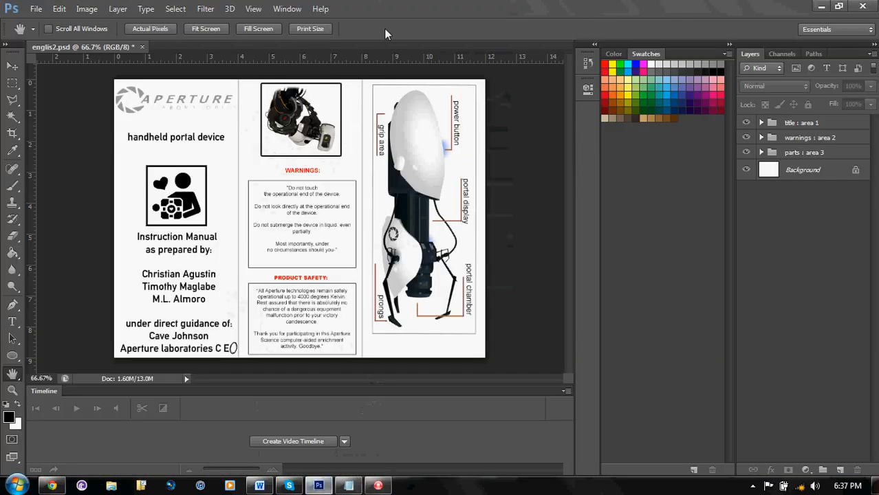
pyautogui.click(36, 8)
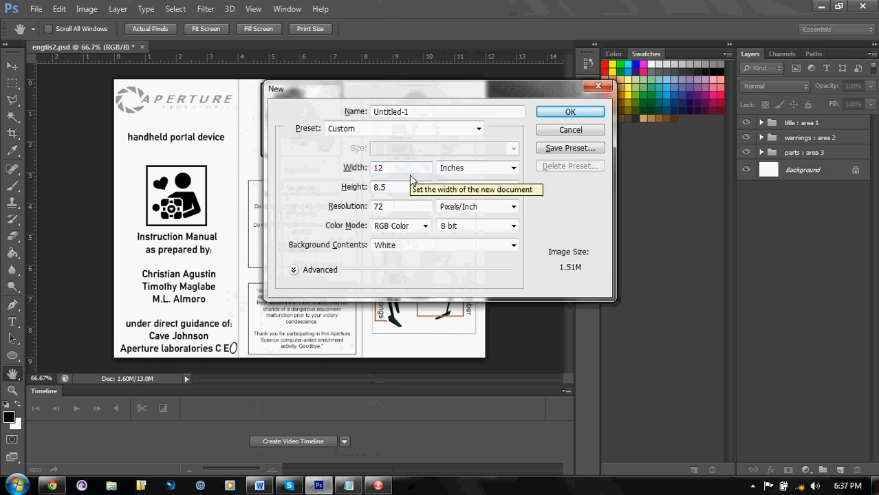
pyautogui.write('9')
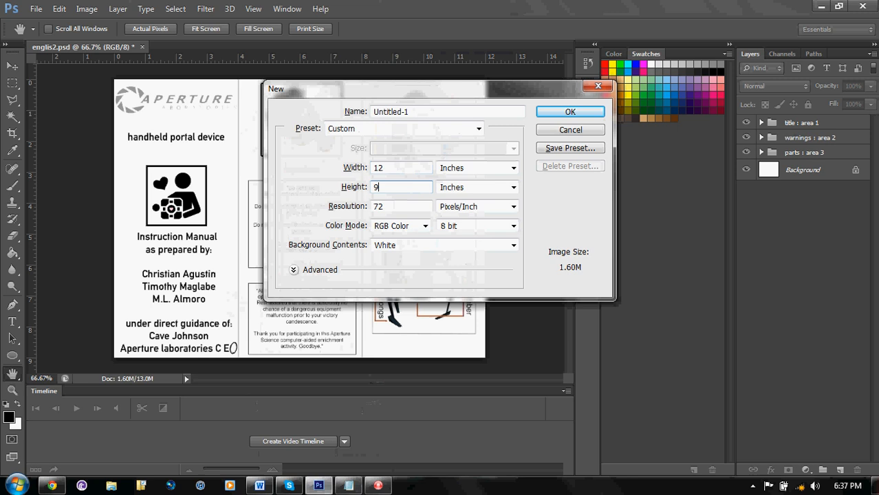
pyautogui.click(570, 112)
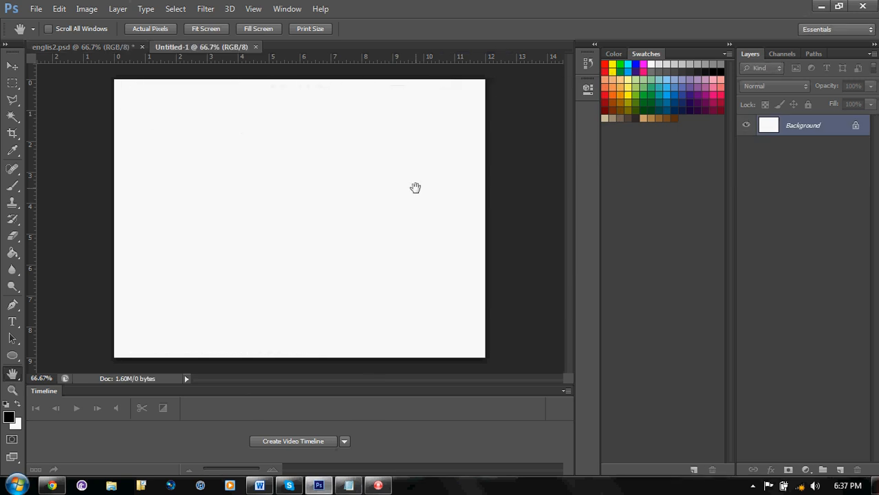
pyautogui.moveTo(356, 190)
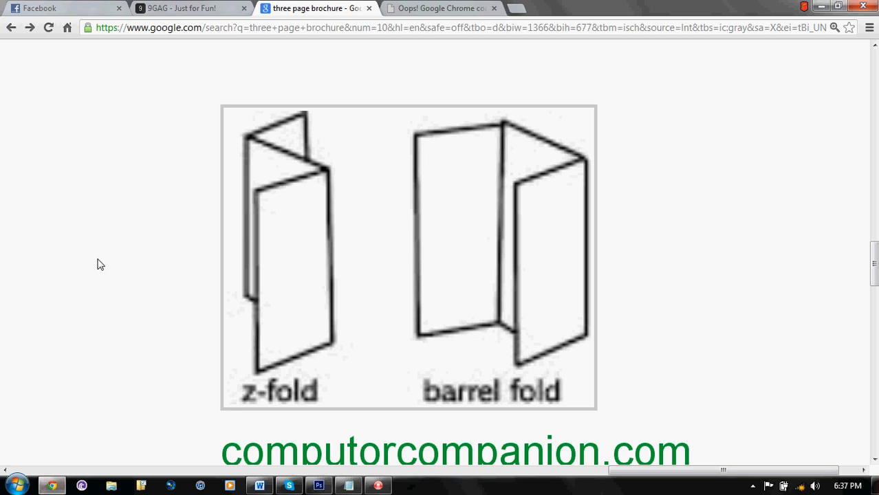
pyautogui.moveTo(289, 213)
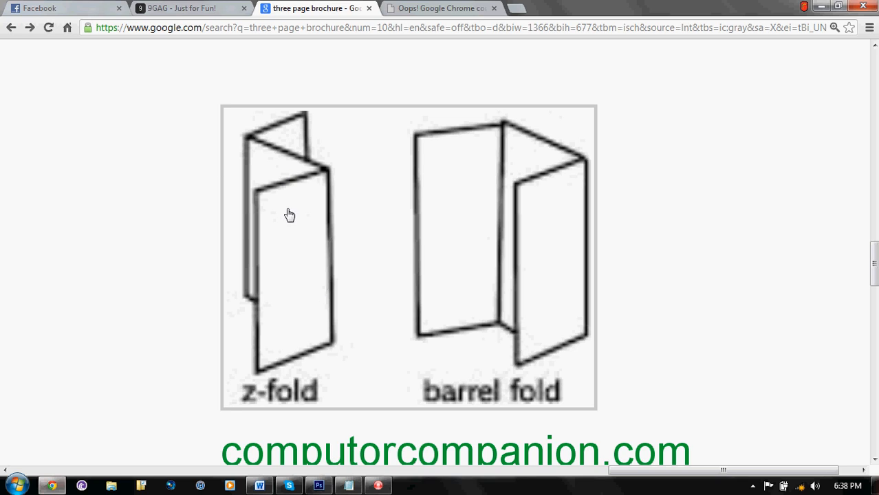
pyautogui.moveTo(289, 214)
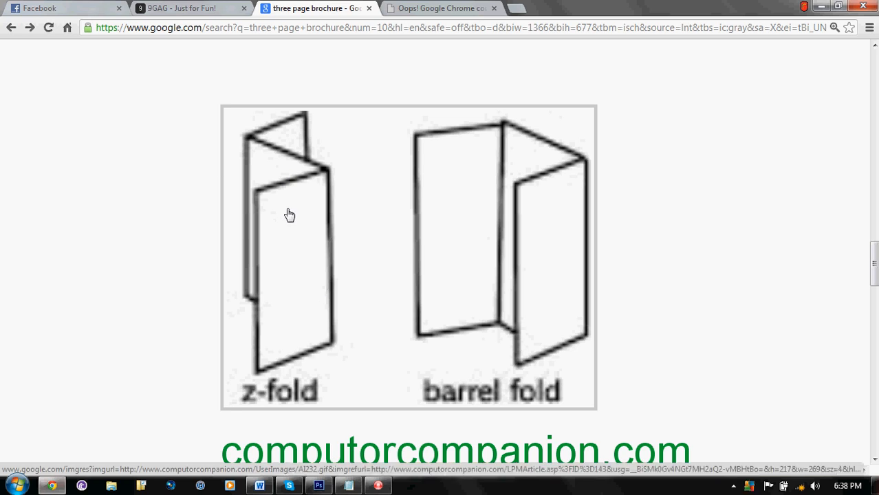
pyautogui.moveTo(323, 169)
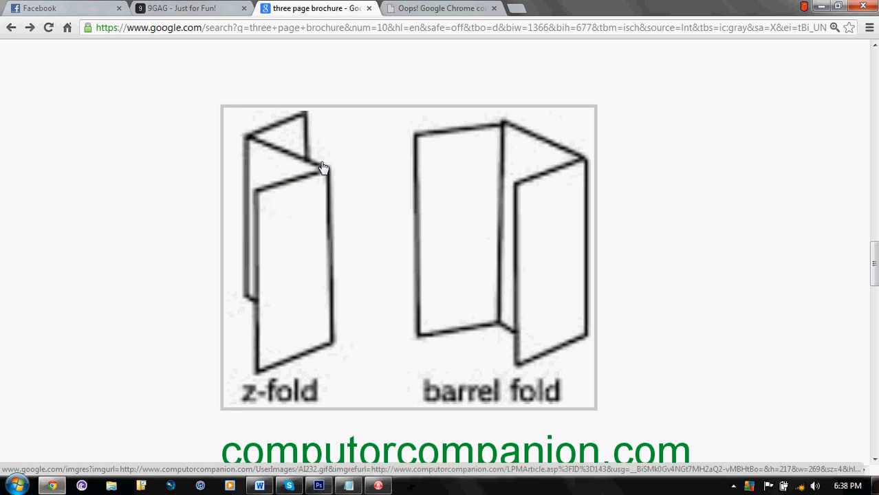
pyautogui.moveTo(299, 249)
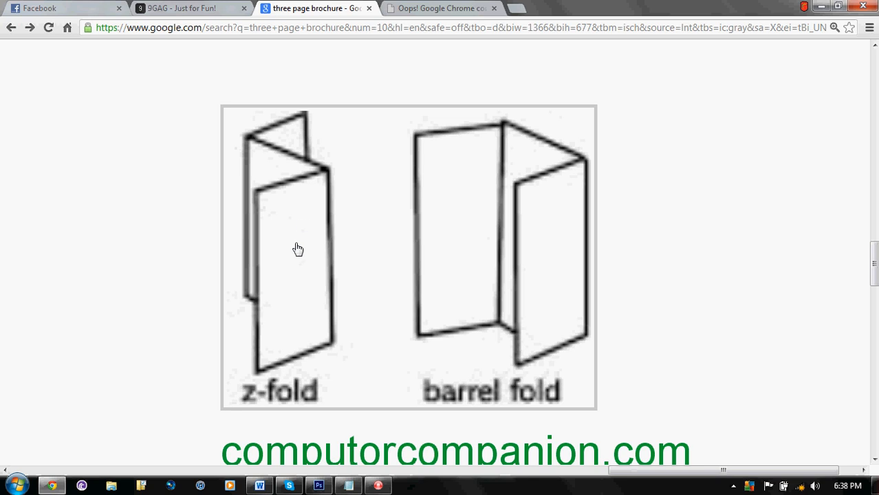
pyautogui.moveTo(294, 142)
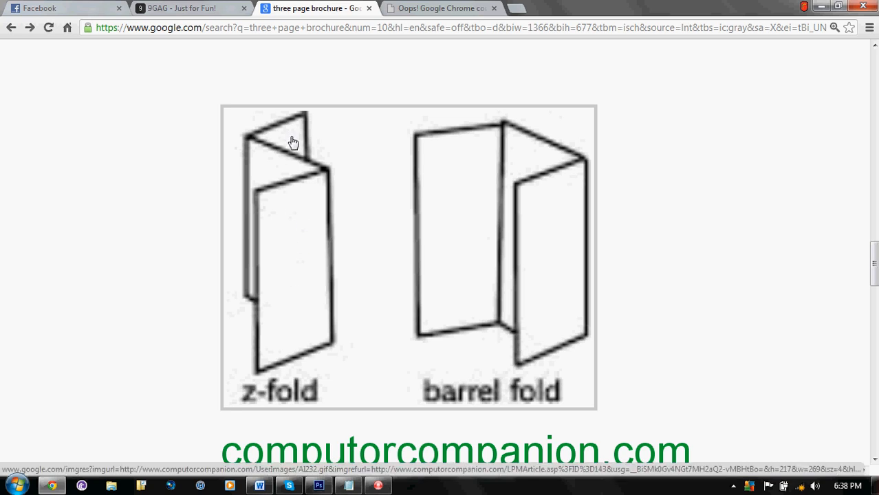
pyautogui.moveTo(324, 240)
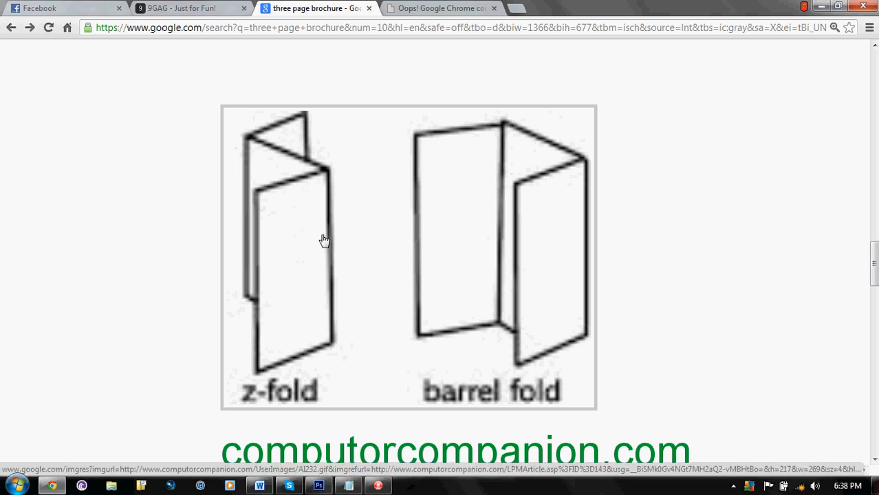
pyautogui.moveTo(328, 297)
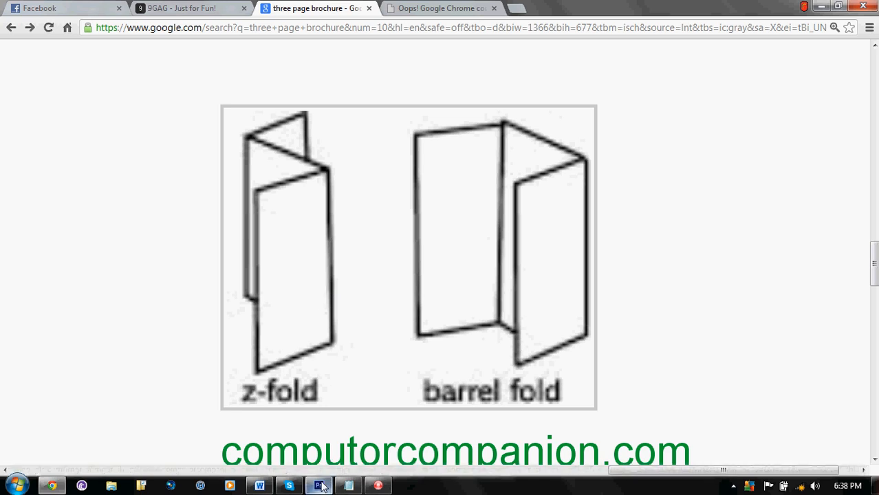
pyautogui.moveTo(318, 485)
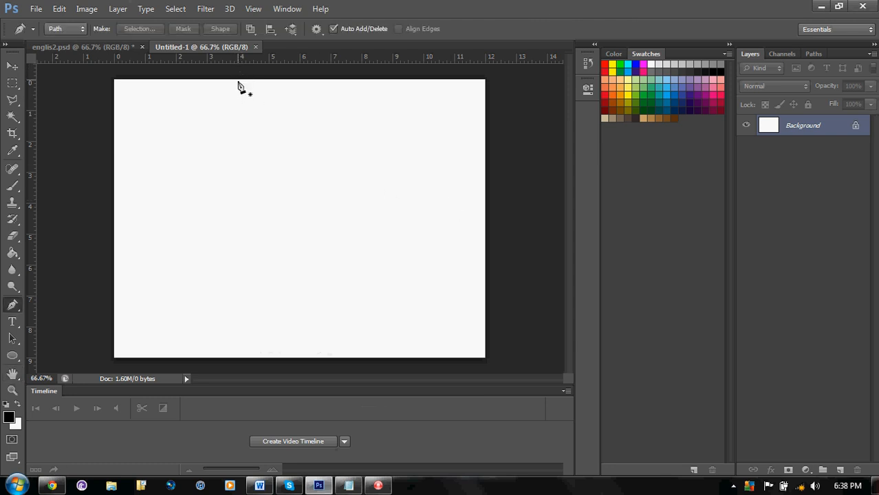
pyautogui.moveTo(71, 230)
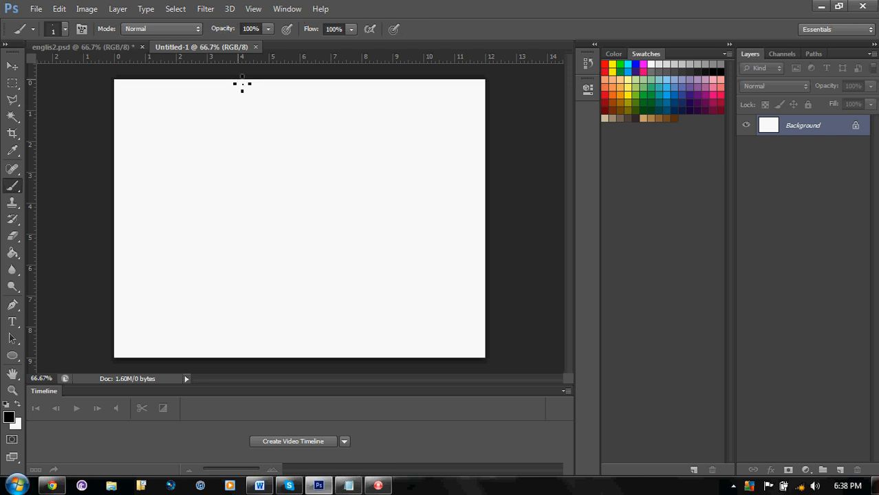
# Step: Draw straight vertical brush dividers at 4 and 8 inches, undoing the stray diagonal stroke
pyautogui.click(237, 88)
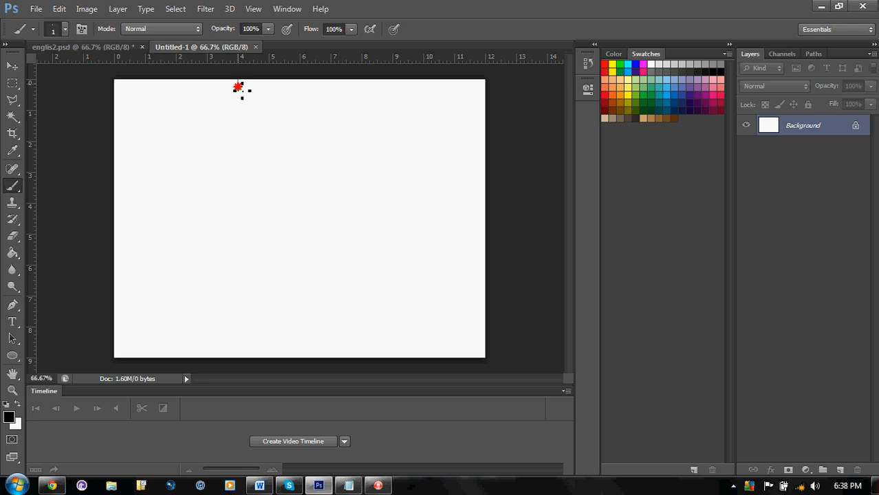
pyautogui.moveTo(237, 87); pyautogui.dragTo(237, 355)
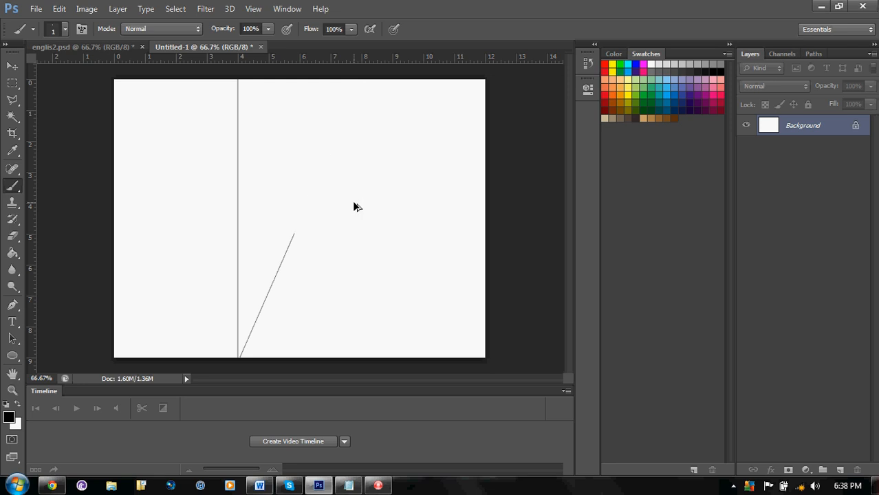
pyautogui.press('ctrl+z')
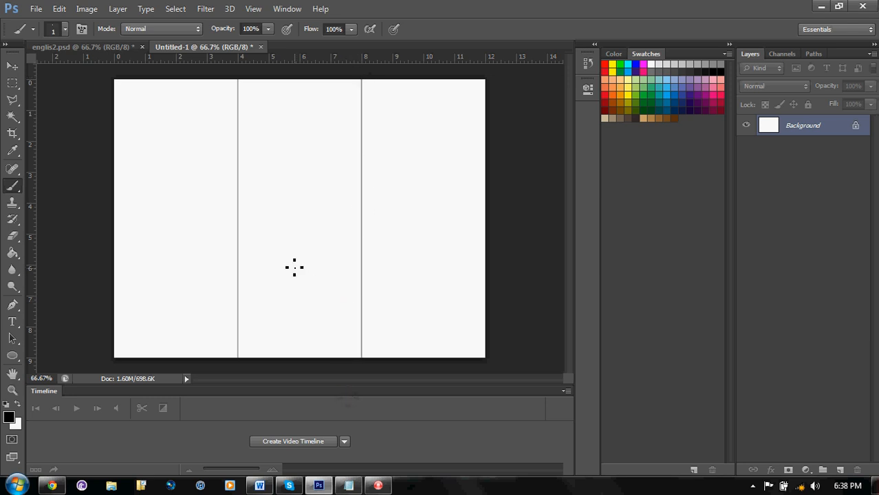
pyautogui.moveTo(455, 253)
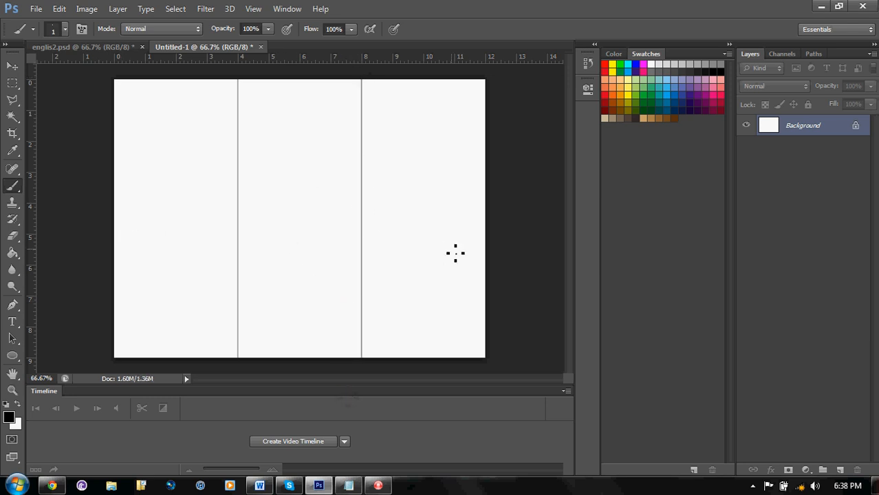
pyautogui.moveTo(830, 447)
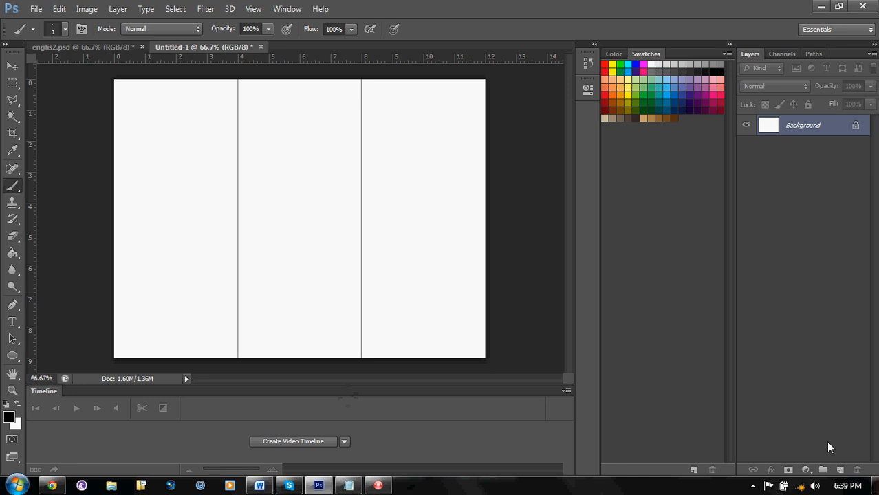
# Step: Add three layer groups and rename Group 1 to 'title page'
pyautogui.click(822, 469)
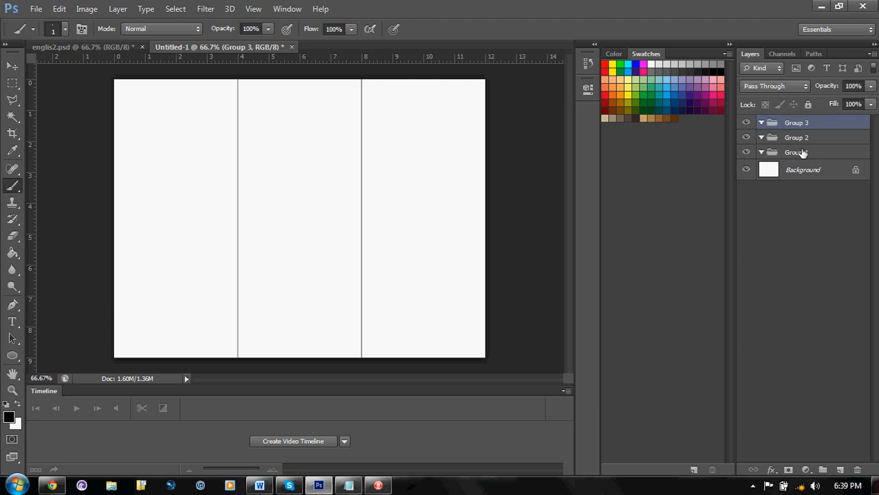
pyautogui.doubleClick(795, 152)
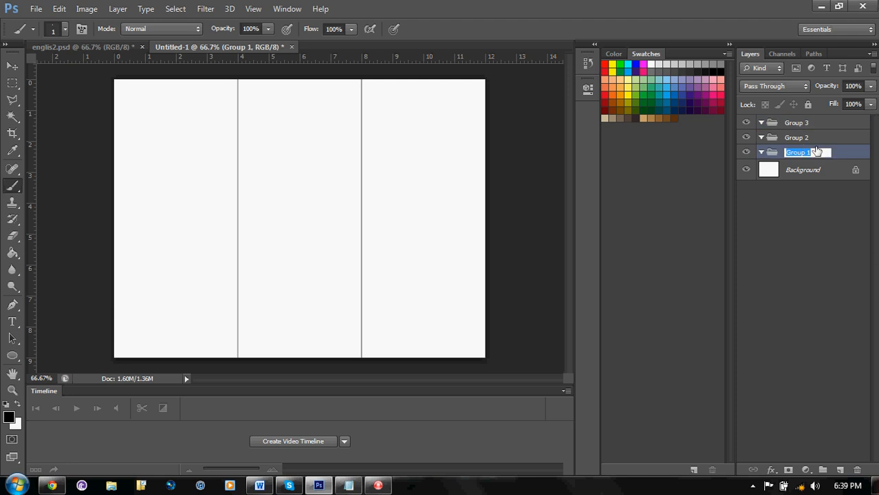
pyautogui.write('title page')
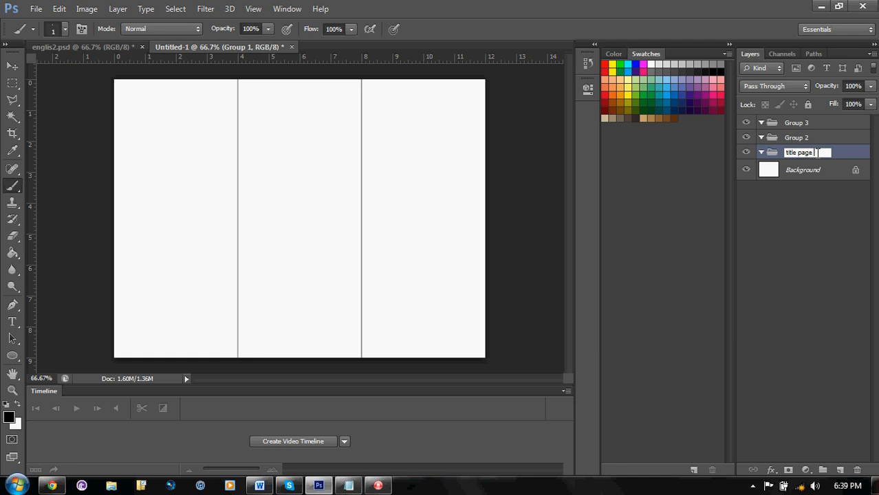
pyautogui.press('Return')
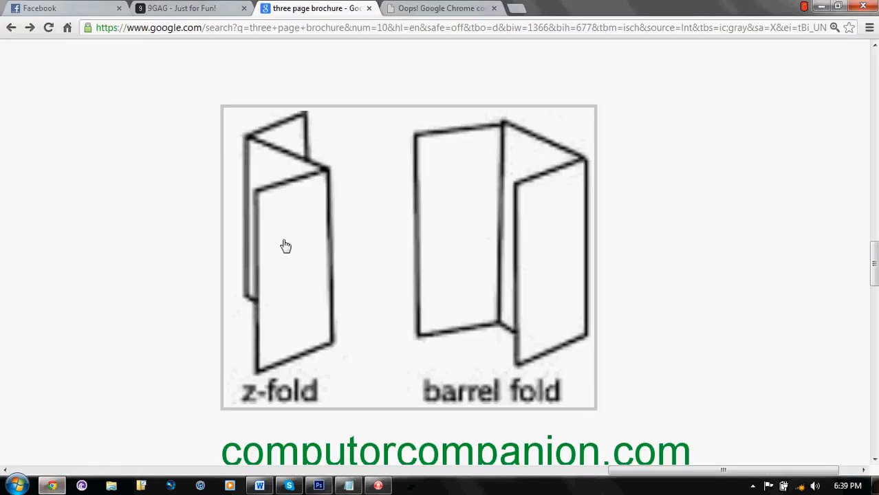
pyautogui.moveTo(304, 180)
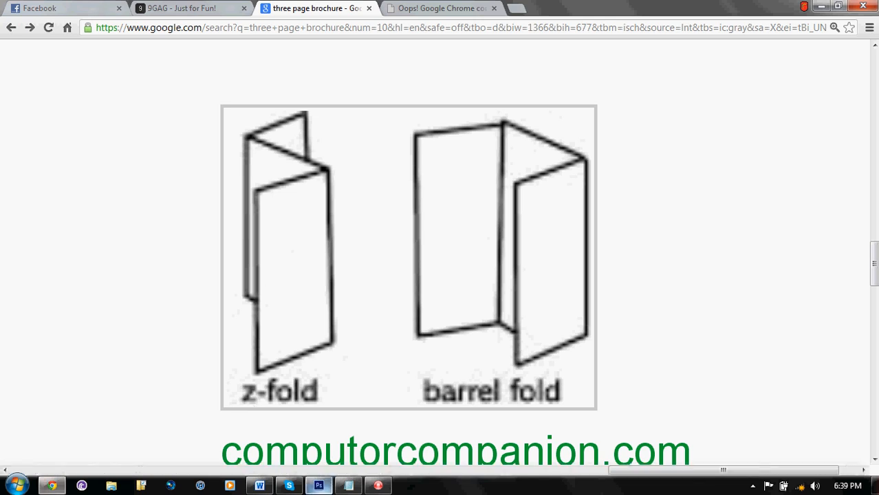
# Step: Study the fold diagram, then return to Photoshop and rename the groups 'page 3' and 'page 4'
pyautogui.click(317, 486)
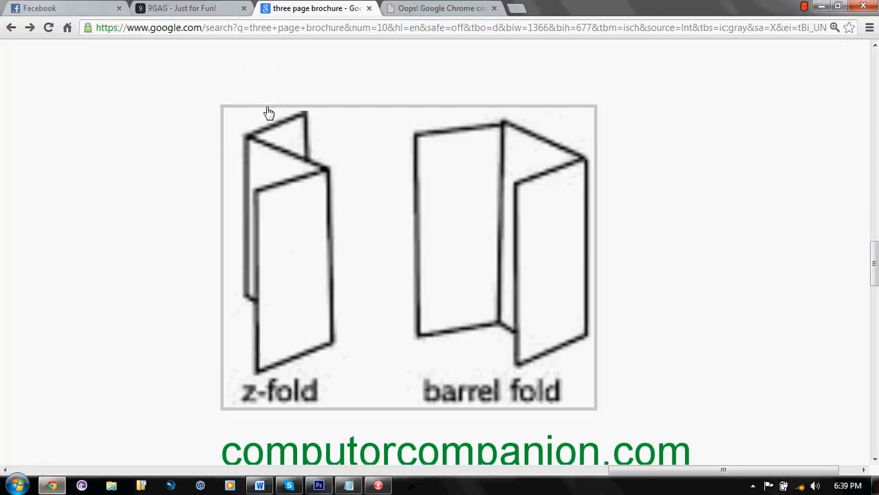
pyautogui.moveTo(305, 134)
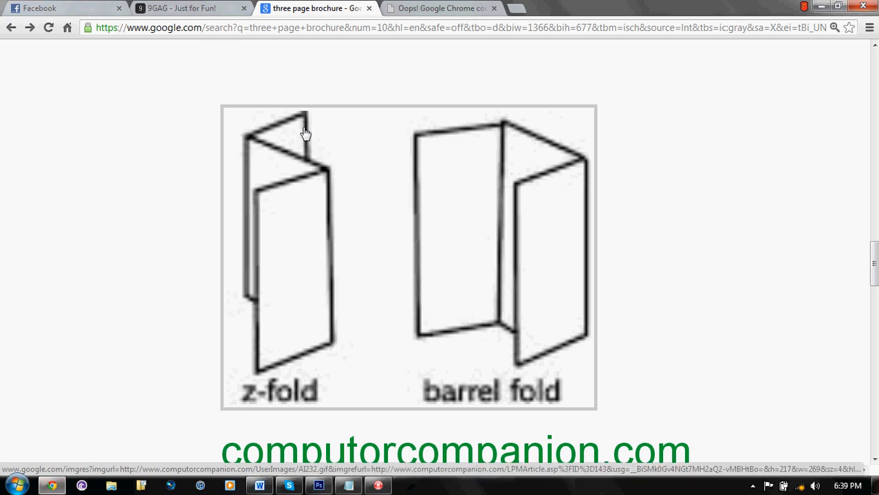
pyautogui.moveTo(294, 152)
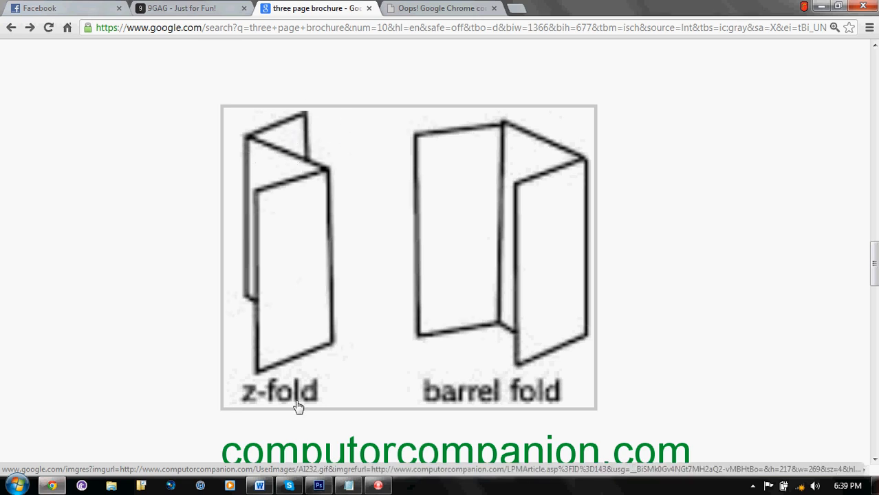
pyautogui.moveTo(318, 485)
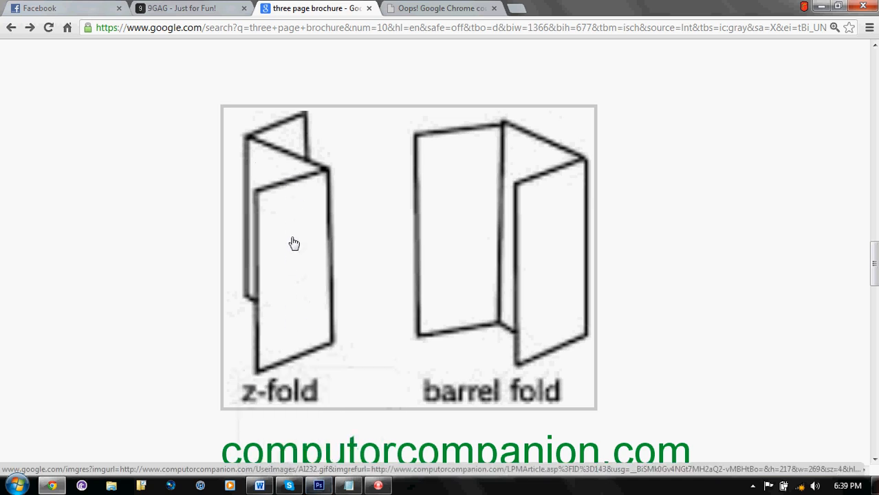
pyautogui.moveTo(270, 262)
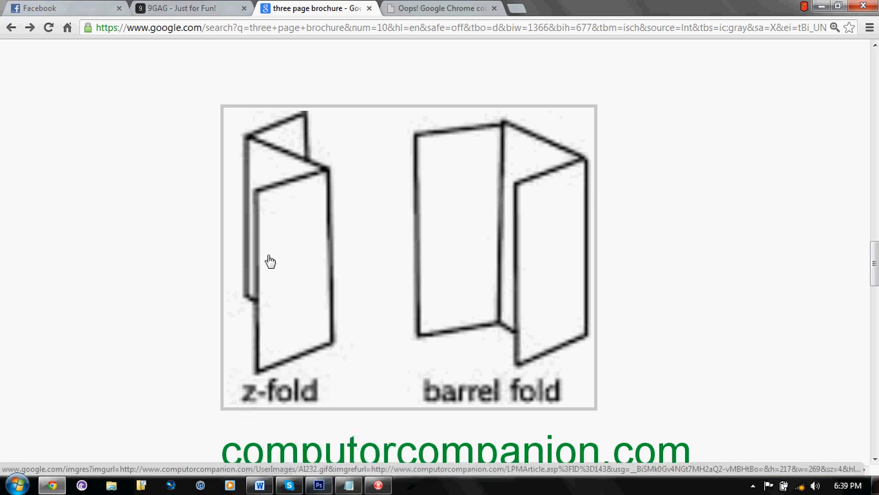
pyautogui.moveTo(306, 281)
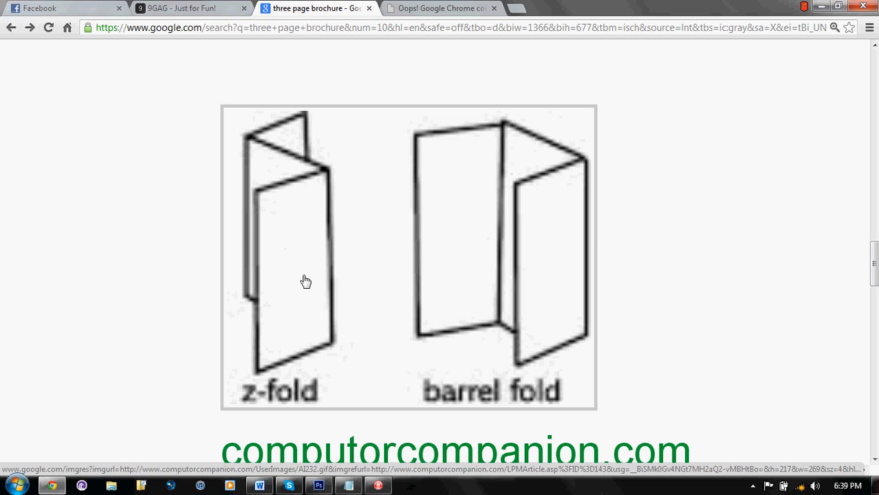
pyautogui.moveTo(270, 172)
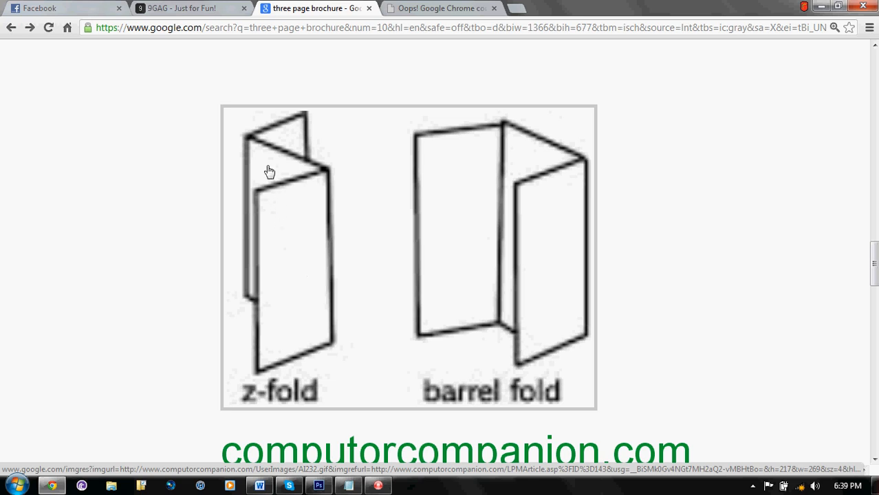
pyautogui.moveTo(287, 172)
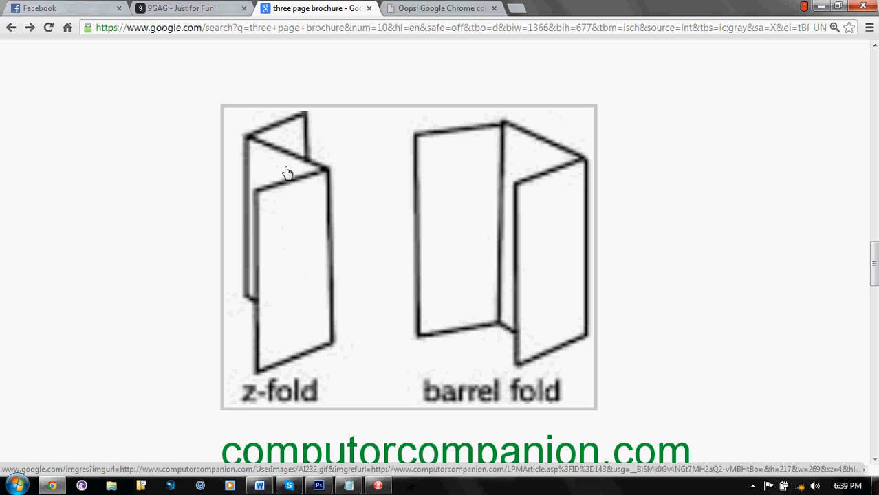
pyautogui.moveTo(286, 145)
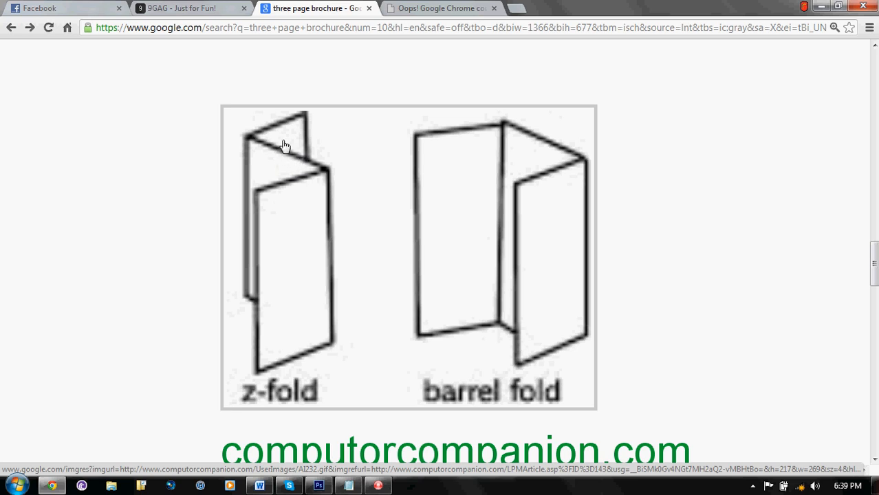
pyautogui.moveTo(270, 129)
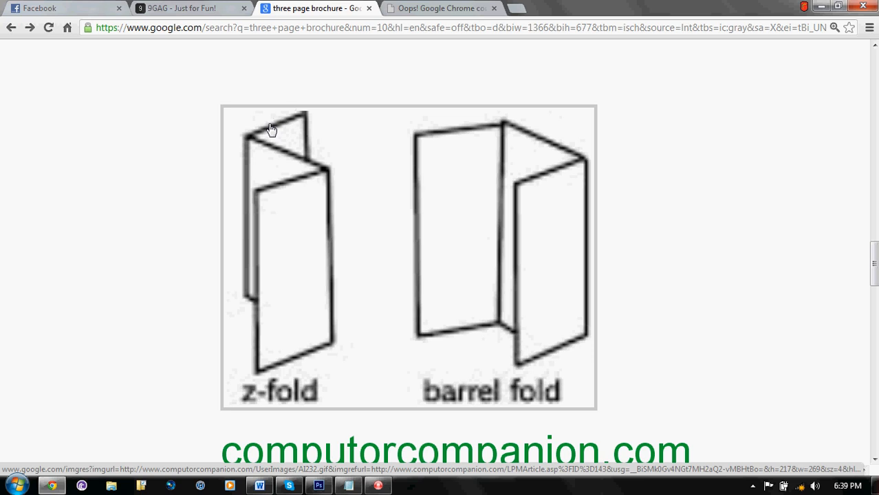
pyautogui.moveTo(287, 207)
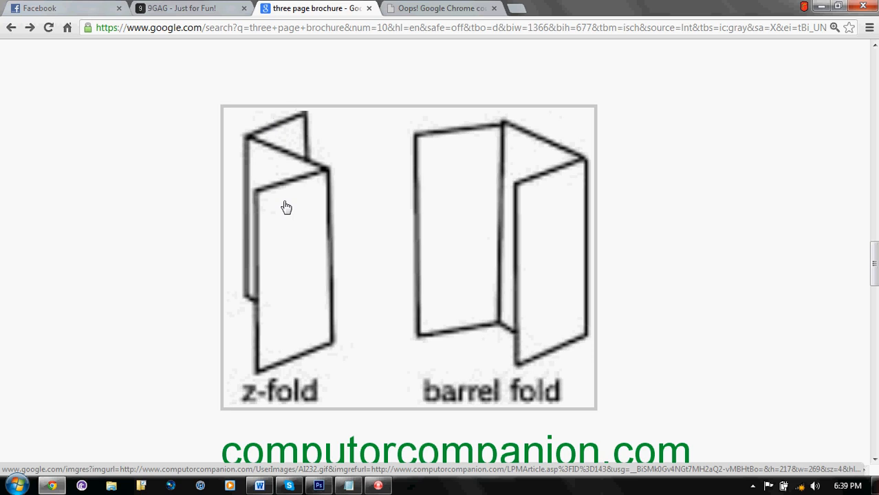
pyautogui.moveTo(318, 203)
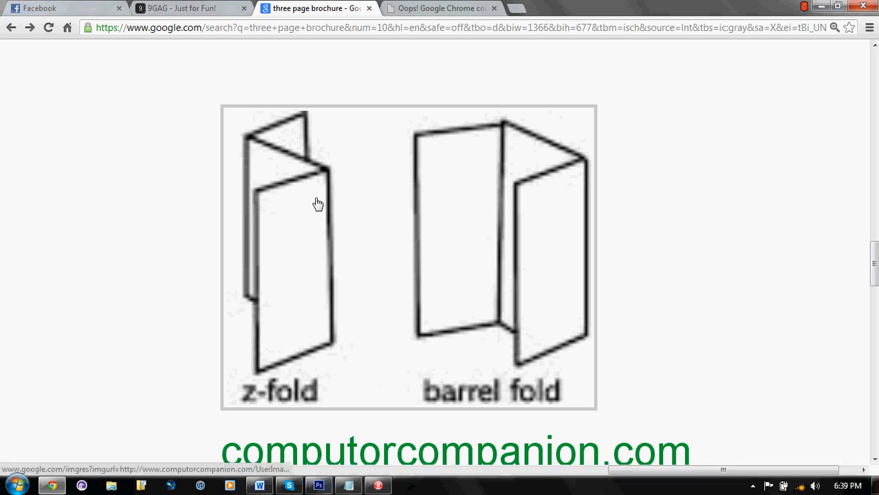
pyautogui.moveTo(273, 192)
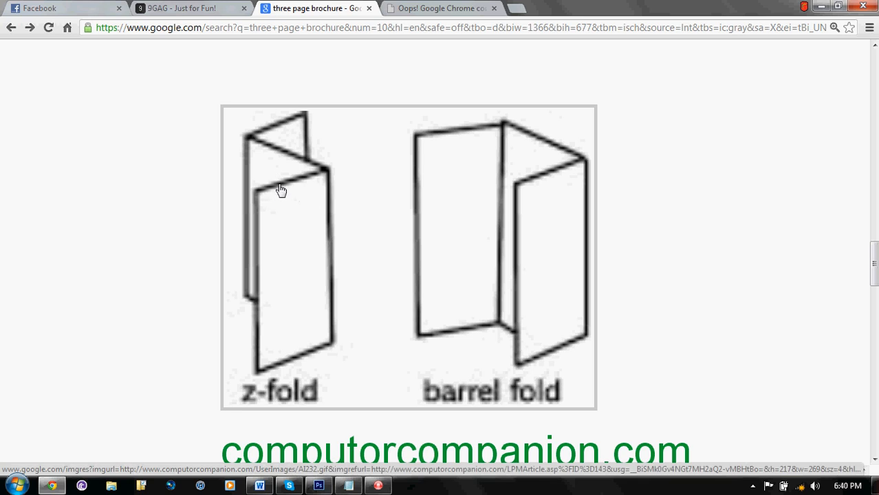
pyautogui.moveTo(301, 164)
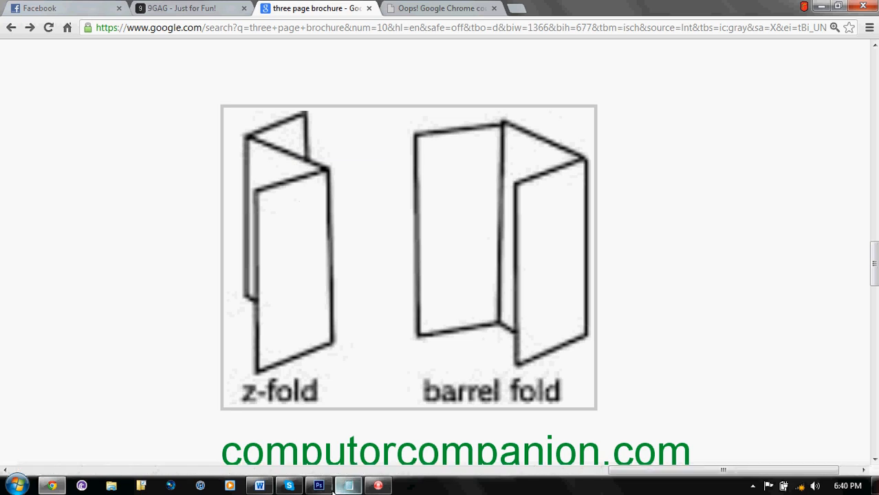
pyautogui.click(318, 486)
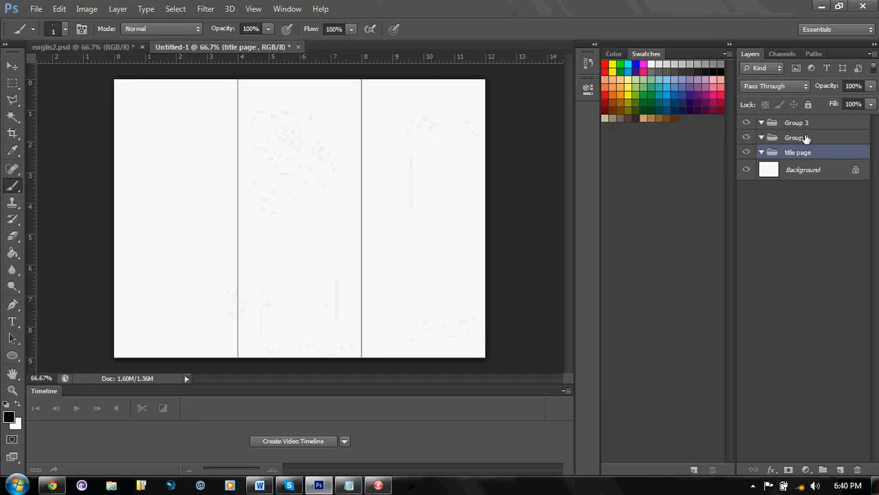
pyautogui.doubleClick(794, 138)
pyautogui.write('page 3')
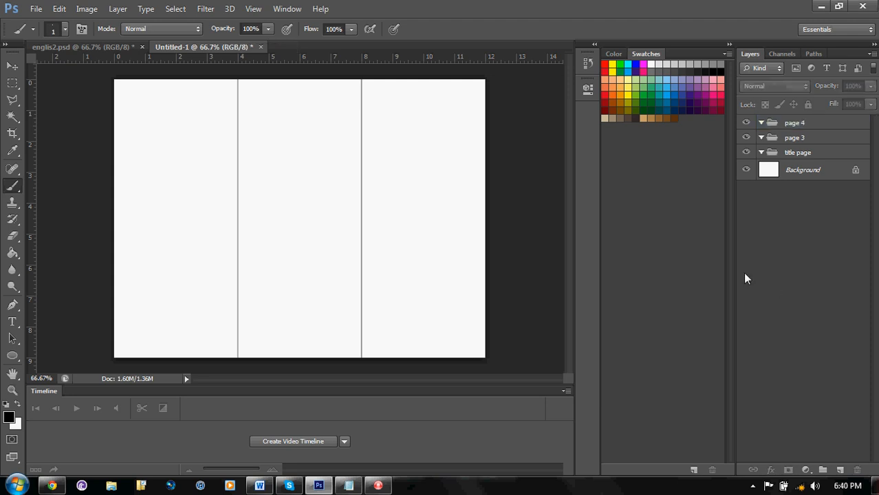
# Step: Select 'title page' with the Type tool, then inspect englis2.psd's 'title : area 1' group
pyautogui.click(798, 152)
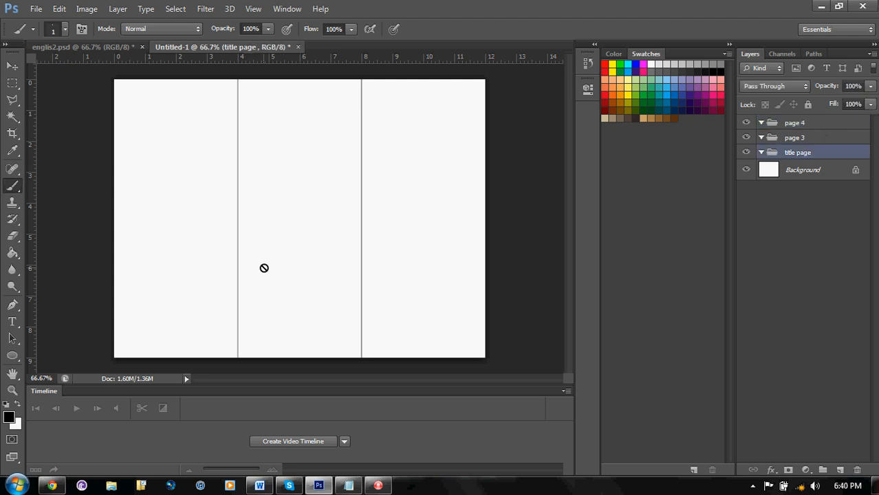
pyautogui.click(11, 321)
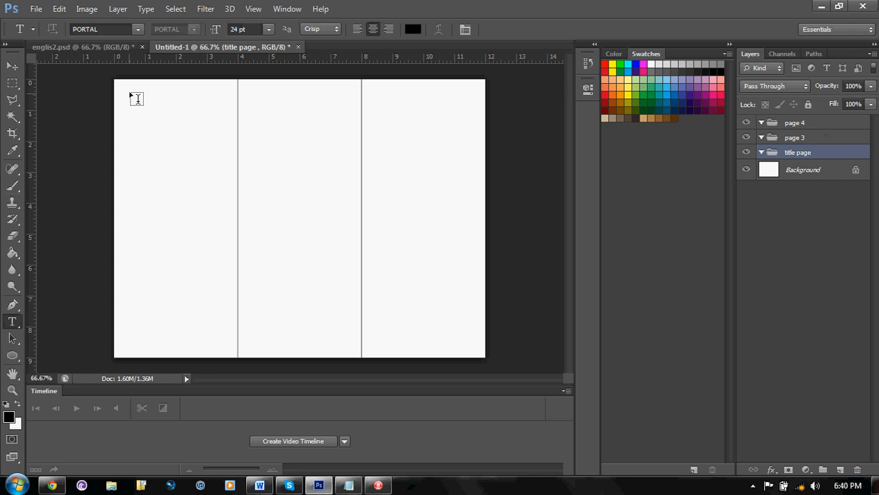
pyautogui.click(69, 47)
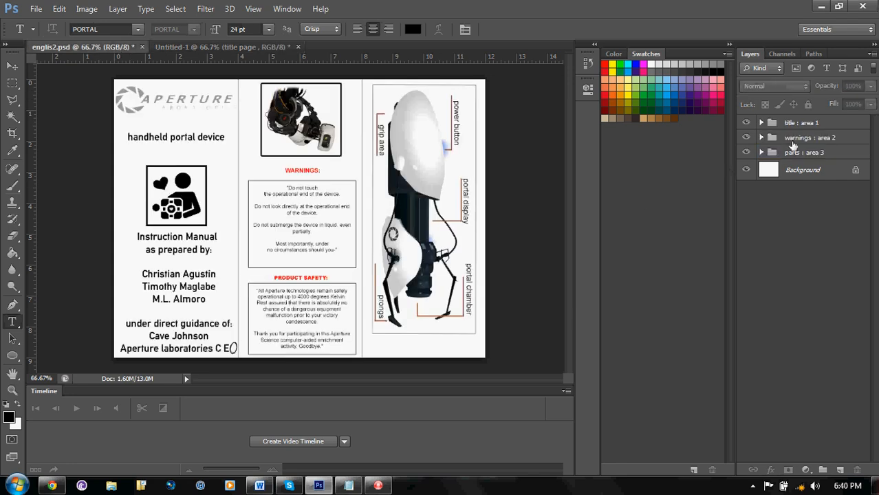
pyautogui.click(800, 122)
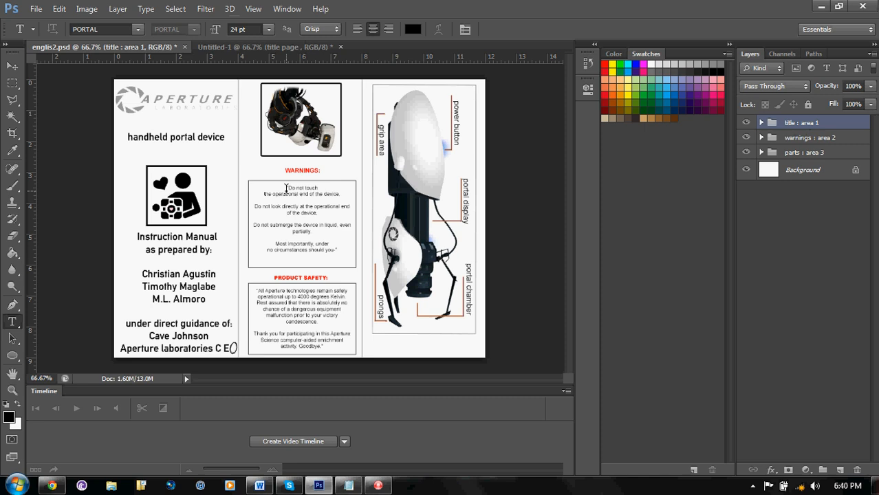
pyautogui.click(12, 66)
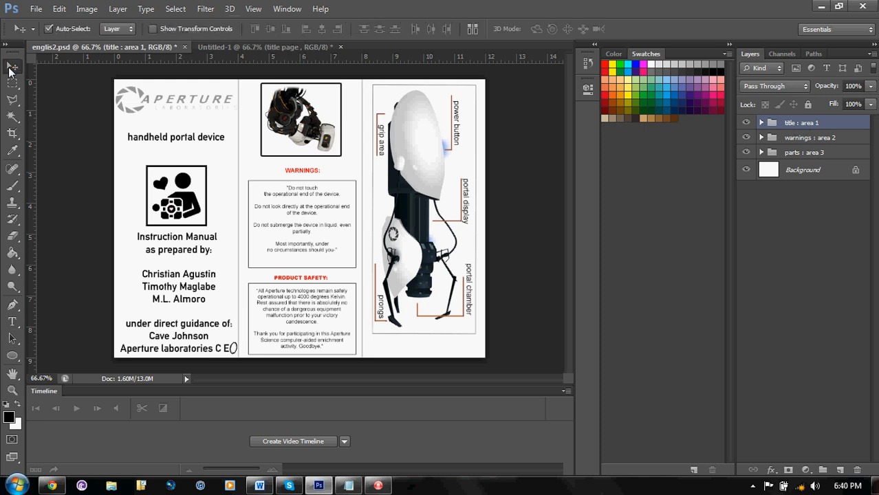
pyautogui.moveTo(211, 186)
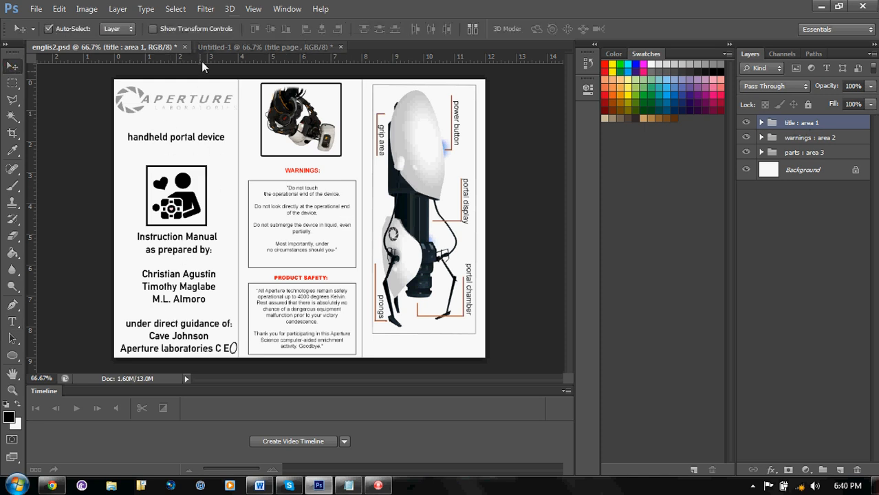
pyautogui.moveTo(213, 130)
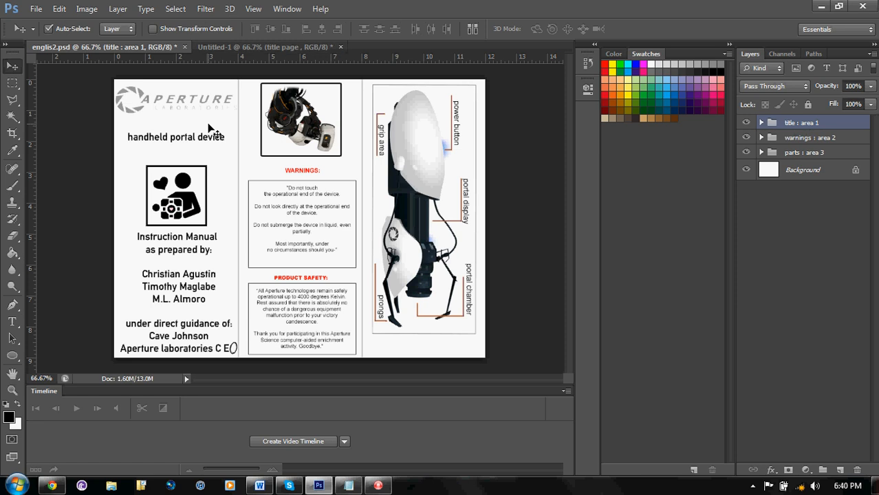
pyautogui.moveTo(206, 134)
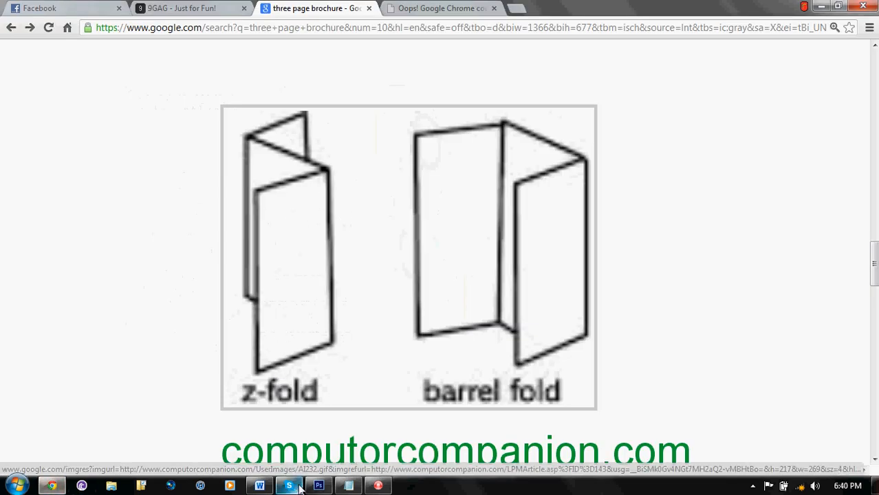
# Step: Switch between the Chrome fold diagram and Photoshop using the taskbar
pyautogui.click(318, 487)
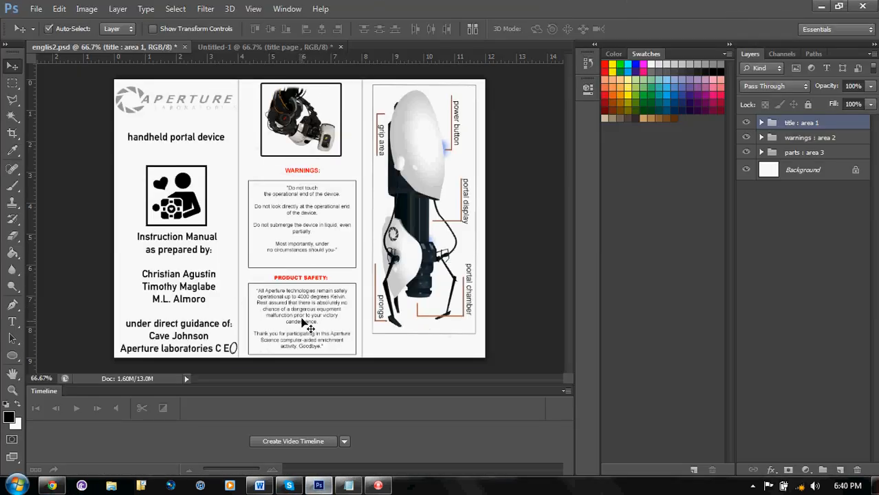
pyautogui.moveTo(412, 261)
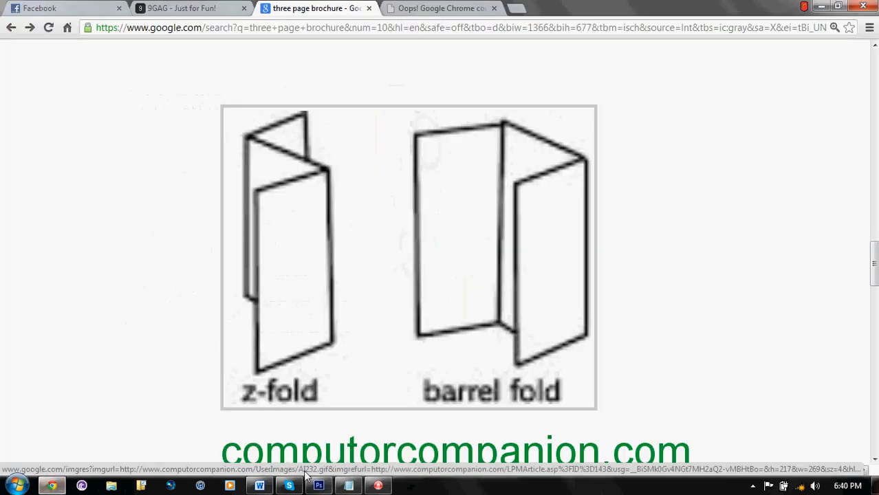
pyautogui.click(318, 486)
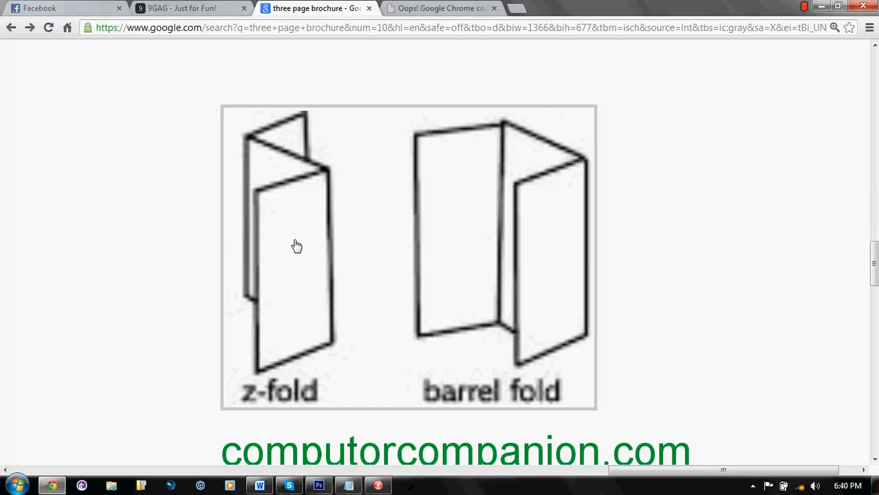
pyautogui.moveTo(280, 274)
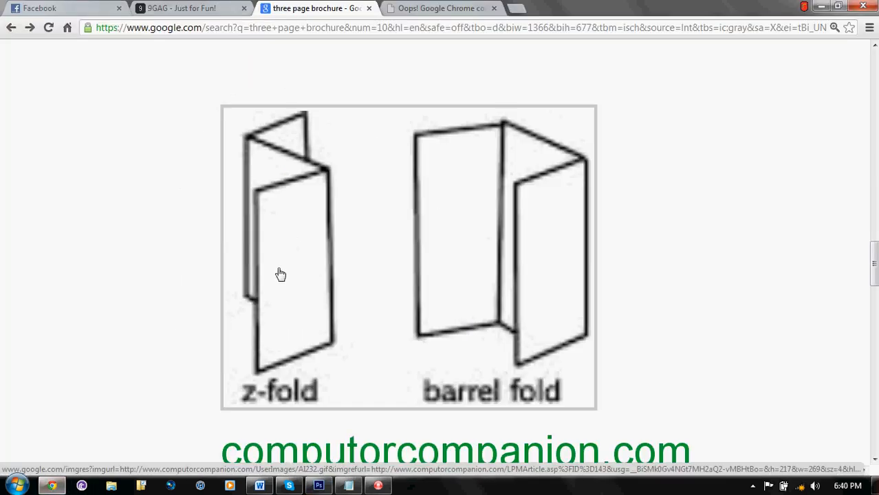
pyautogui.moveTo(318, 213)
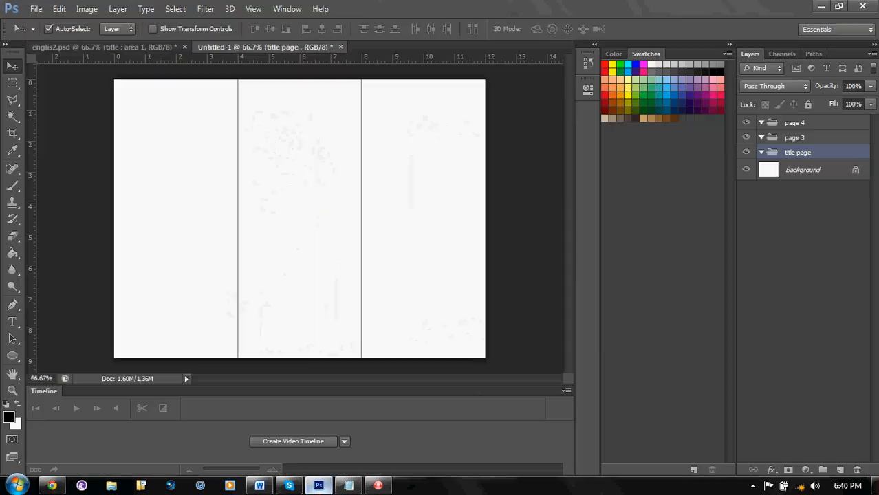
# Step: Create Untitled-2, a second 12 × 9-inch document at 72 ppi
pyautogui.click(761, 152)
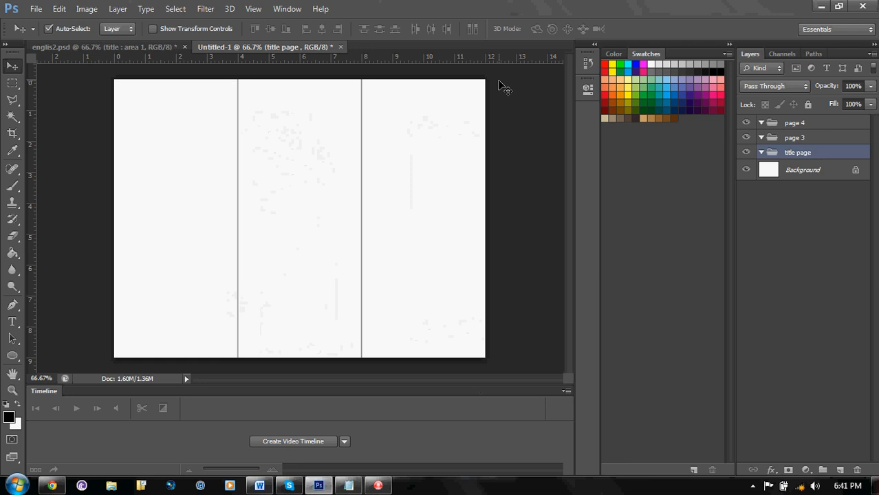
pyautogui.click(36, 8)
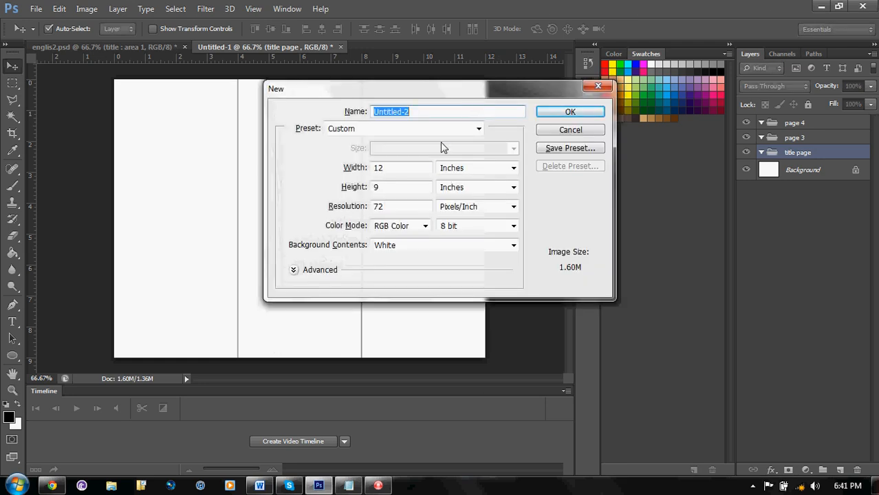
pyautogui.click(570, 111)
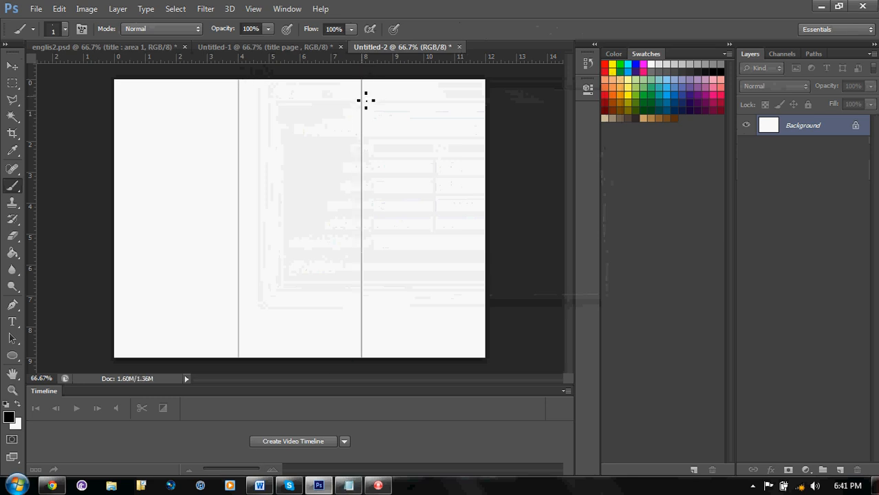
# Step: Add layer groups to Untitled-2 and rename them 'page 1', 'page 2' and 'back page'
pyautogui.click(823, 469)
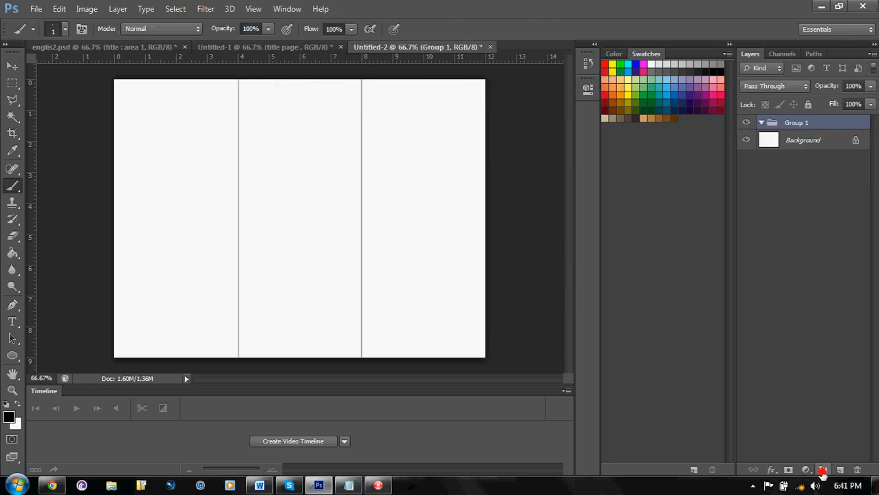
pyautogui.click(822, 471)
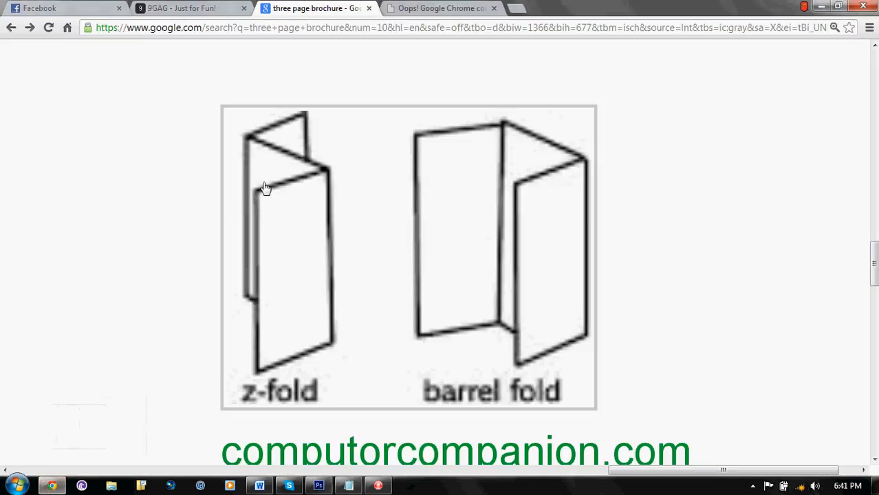
pyautogui.moveTo(286, 393)
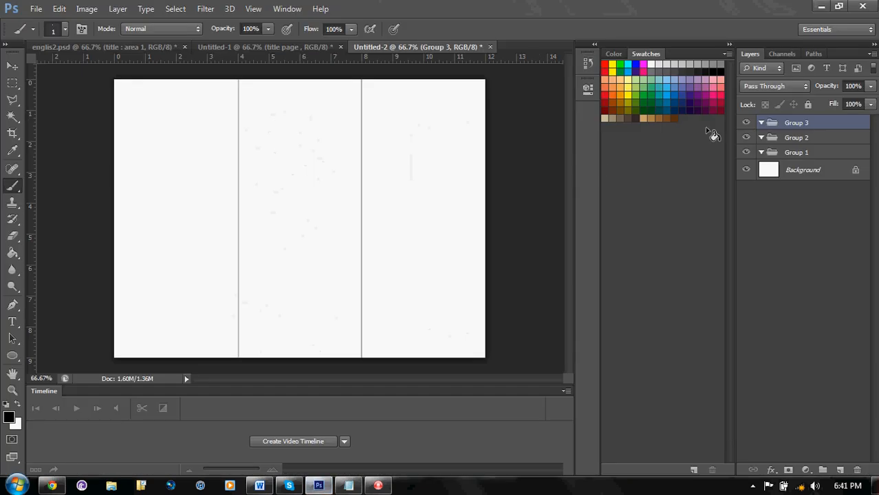
pyautogui.doubleClick(796, 122)
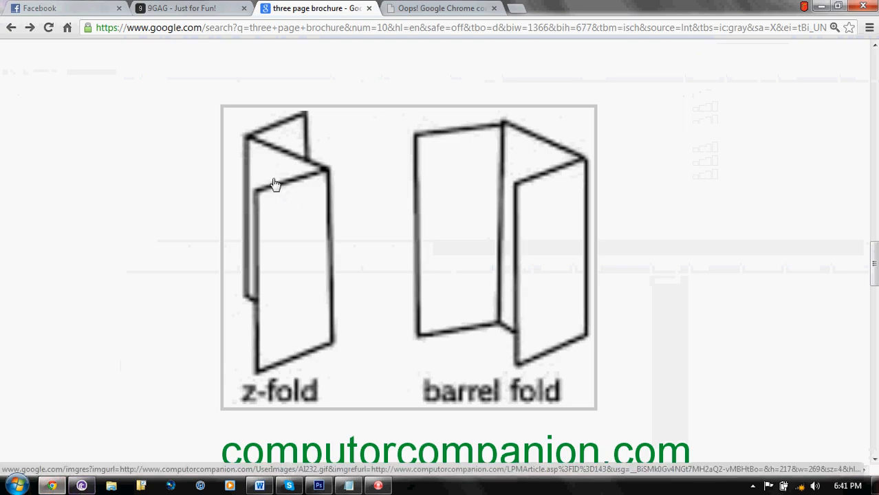
pyautogui.click(259, 486)
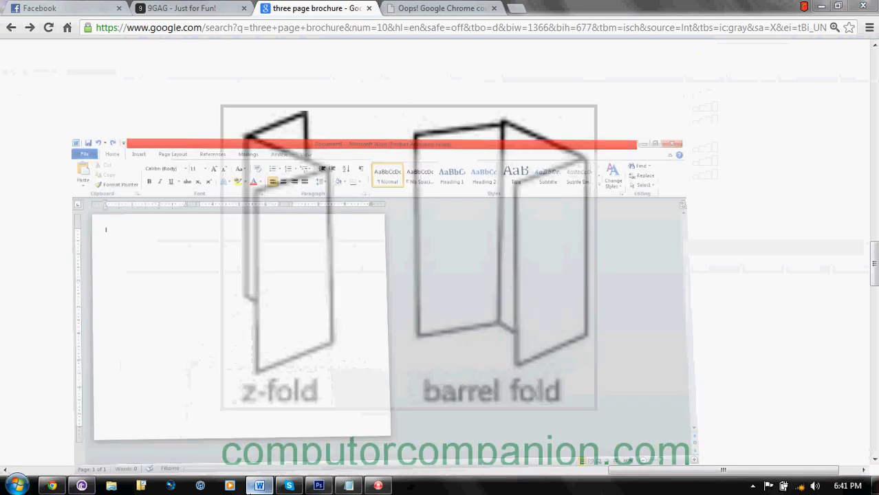
pyautogui.click(318, 485)
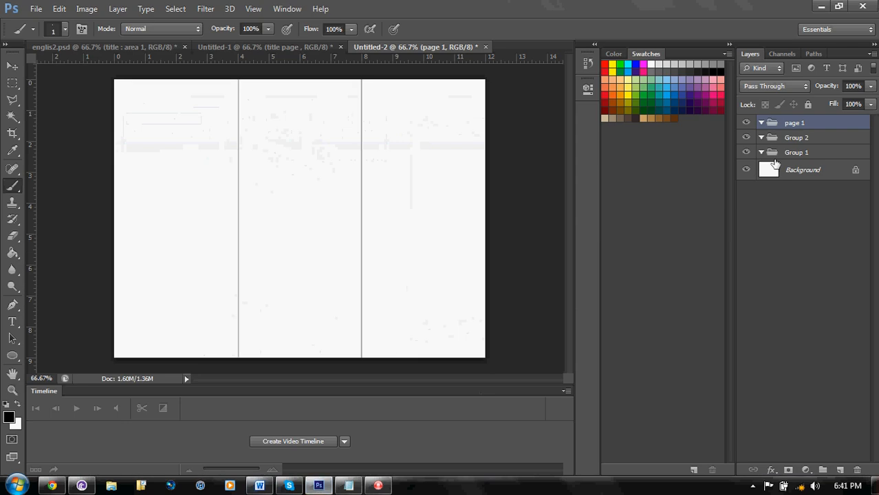
pyautogui.doubleClick(796, 137)
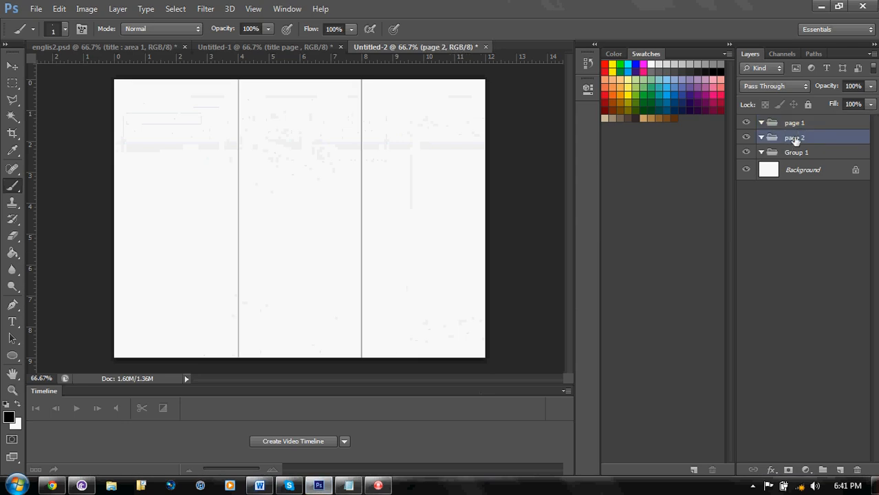
pyautogui.click(81, 486)
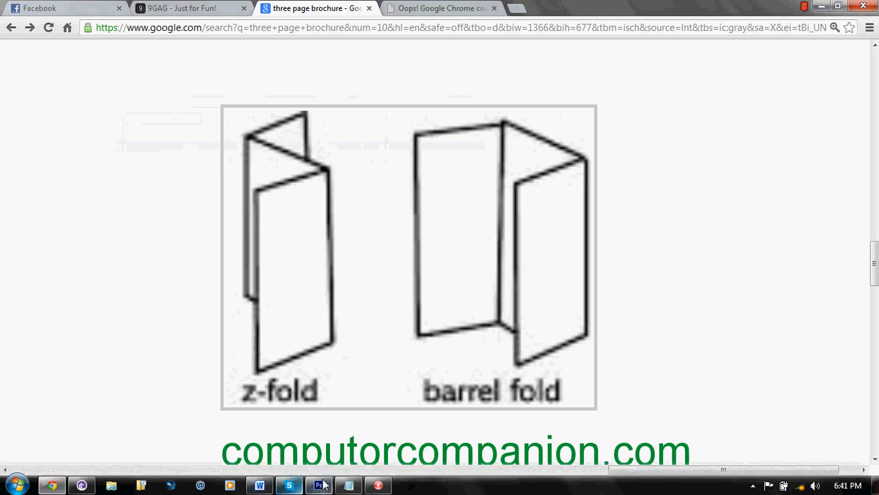
pyautogui.click(318, 486)
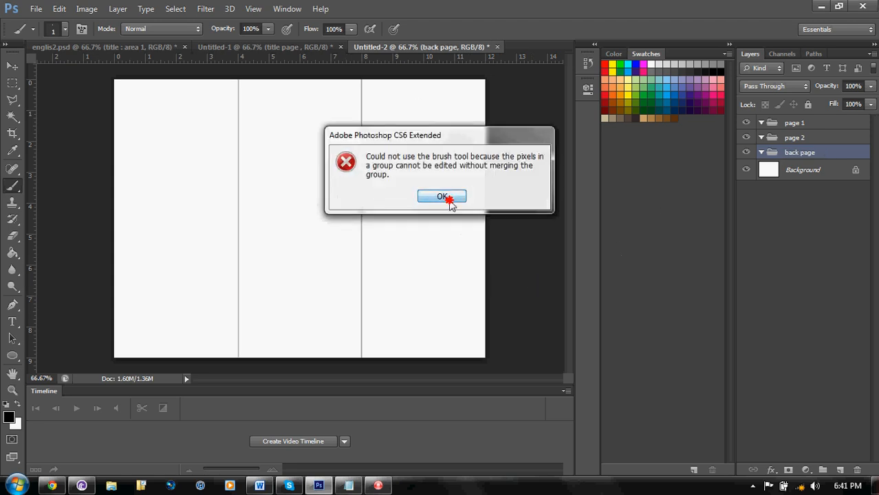
# Step: Dismiss the brush error and compare englis2.psd with Untitled-1, ending on Untitled-1
pyautogui.click(442, 196)
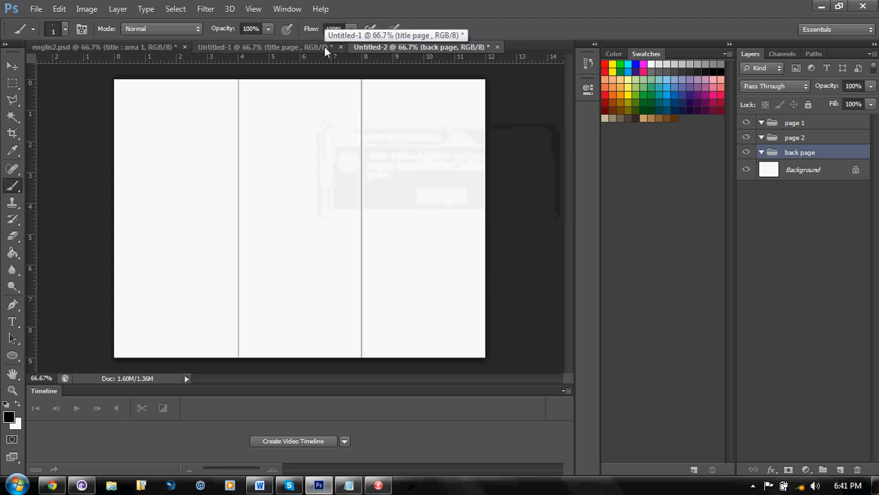
pyautogui.click(268, 46)
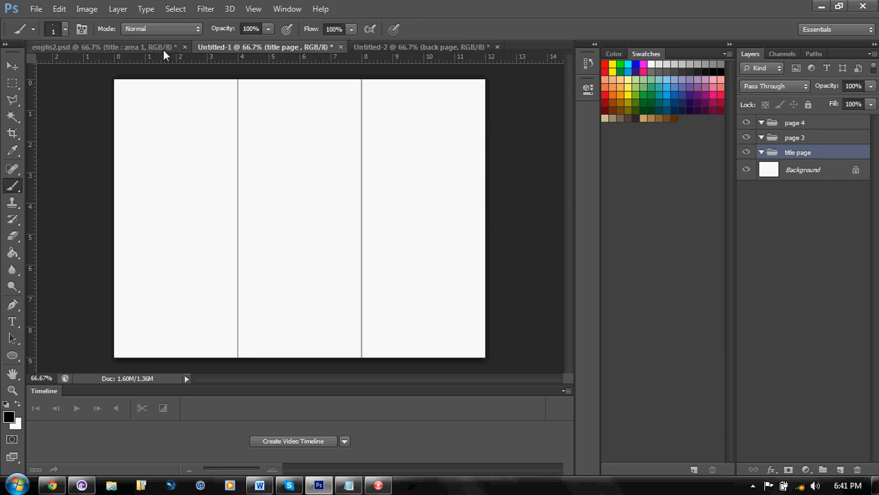
pyautogui.click(103, 47)
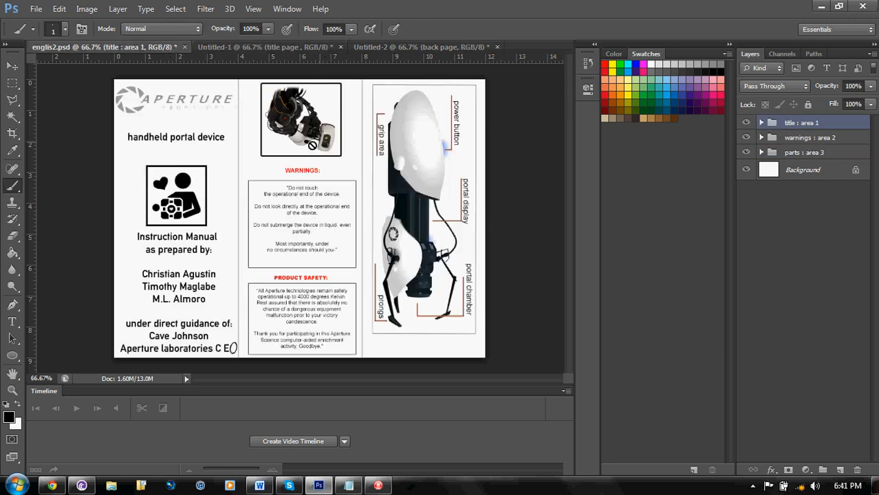
pyautogui.click(268, 47)
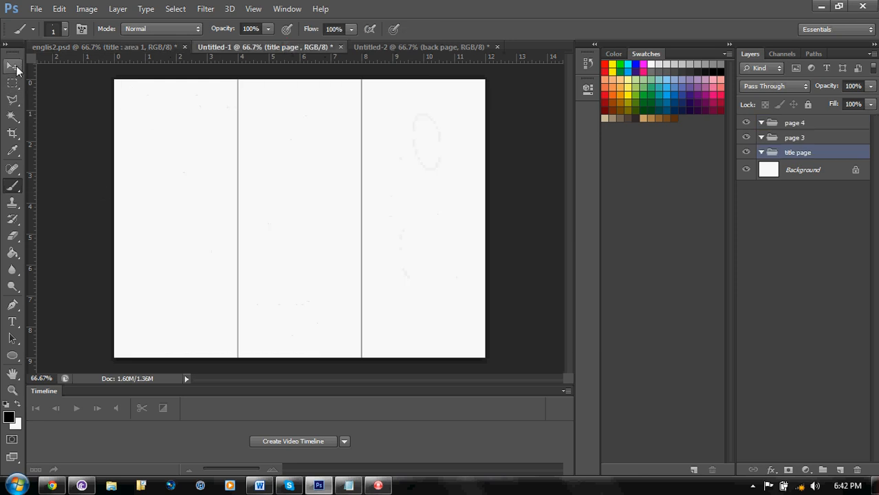
pyautogui.click(12, 66)
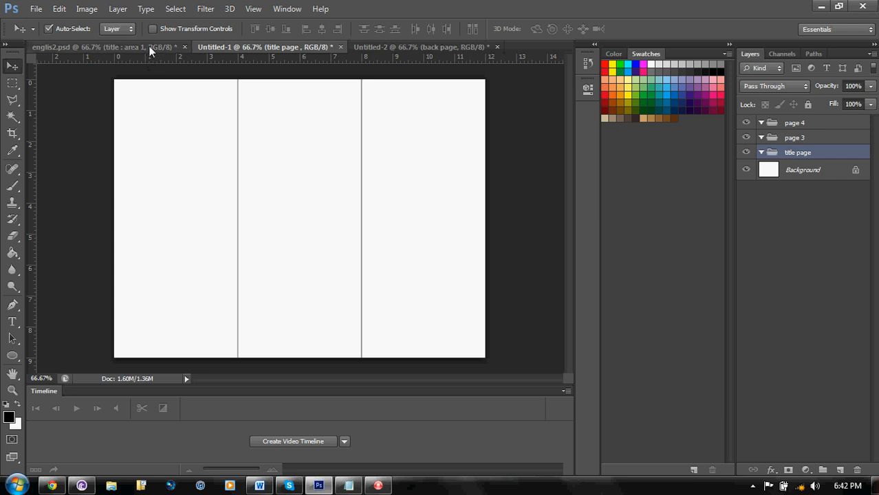
pyautogui.click(103, 46)
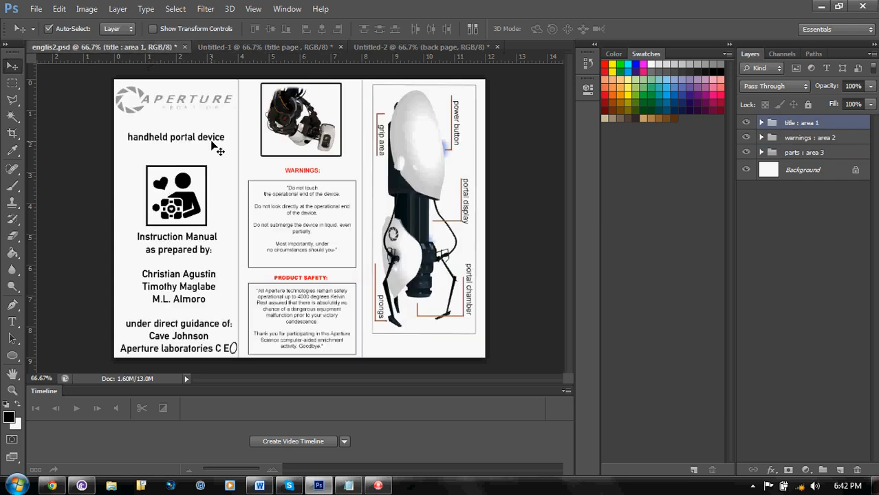
pyautogui.click(267, 46)
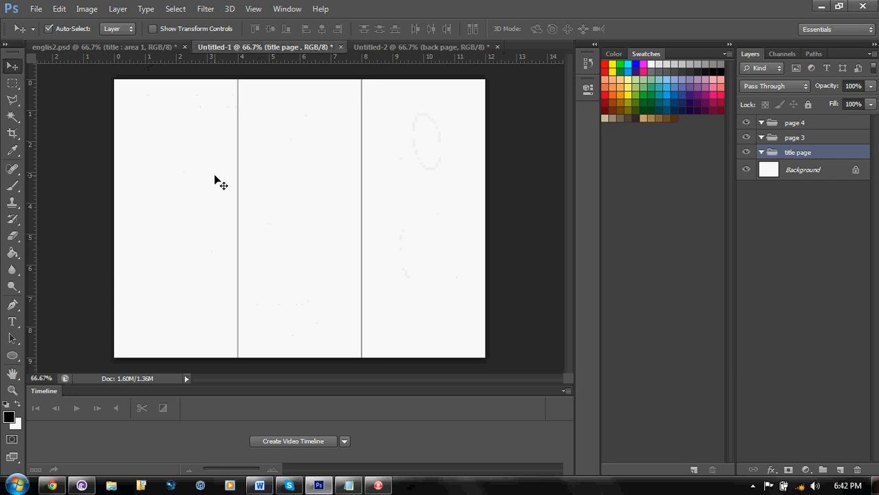
# Step: Type 'put title page here' in Untitled-1's left panel, then collapse the title page group
pyautogui.click(12, 321)
pyautogui.write('put title page here')
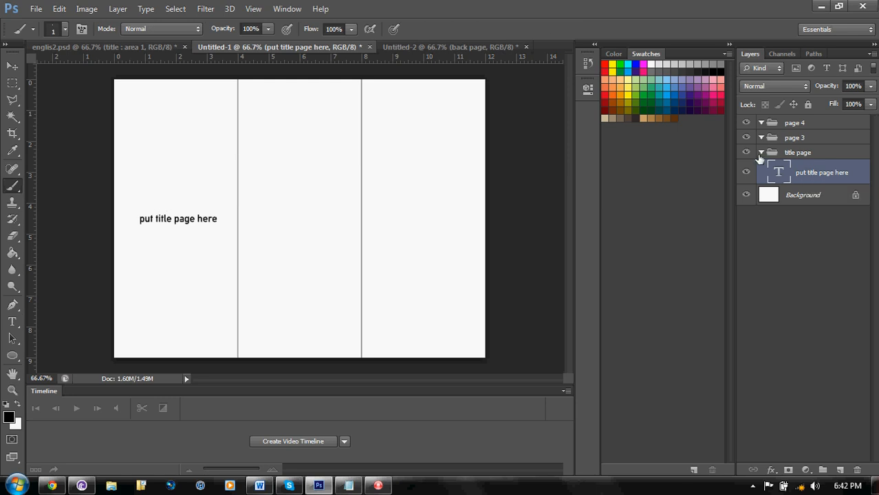
pyautogui.click(761, 152)
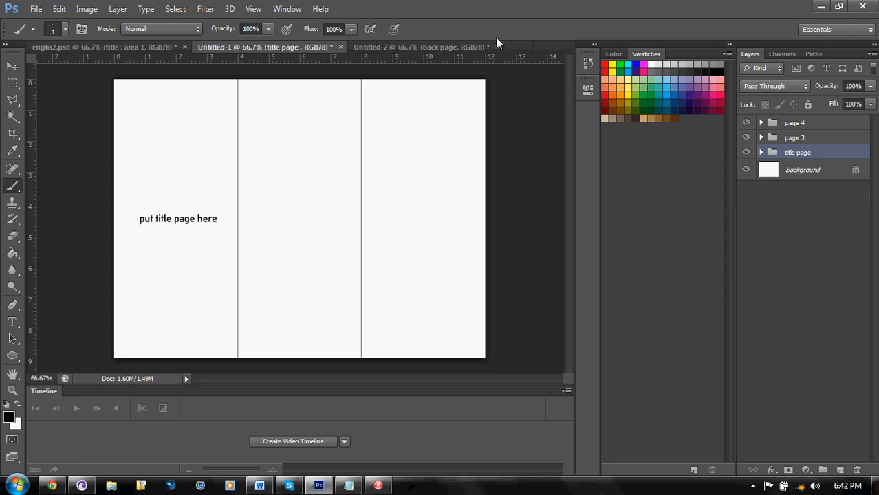
# Step: Add 'back page' text to Untitled-2's right panel, then return to Untitled-1
pyautogui.click(419, 47)
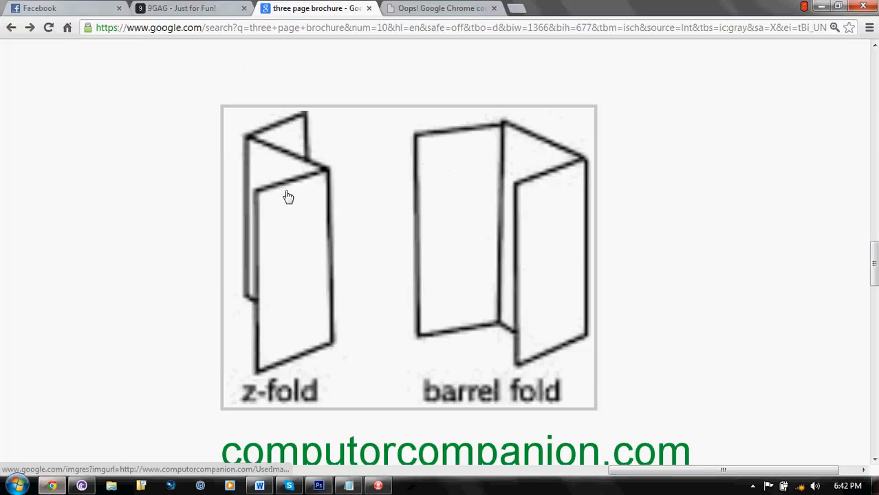
pyautogui.moveTo(299, 170)
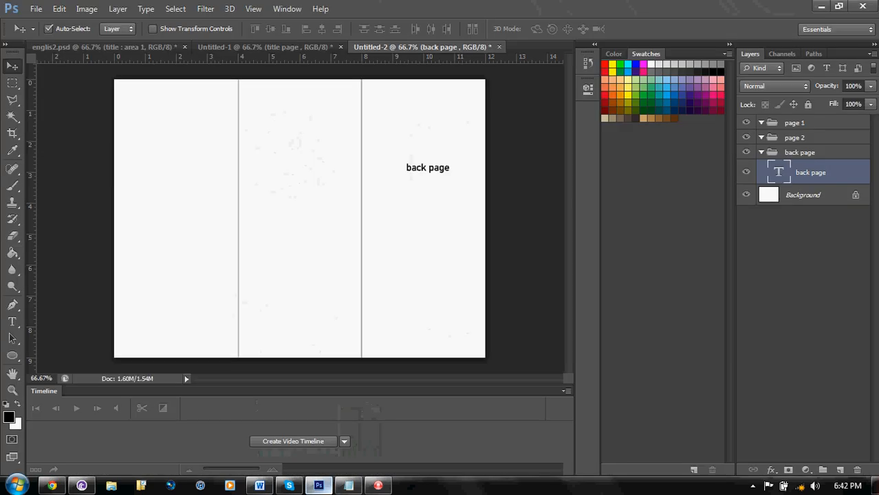
pyautogui.moveTo(494, 142)
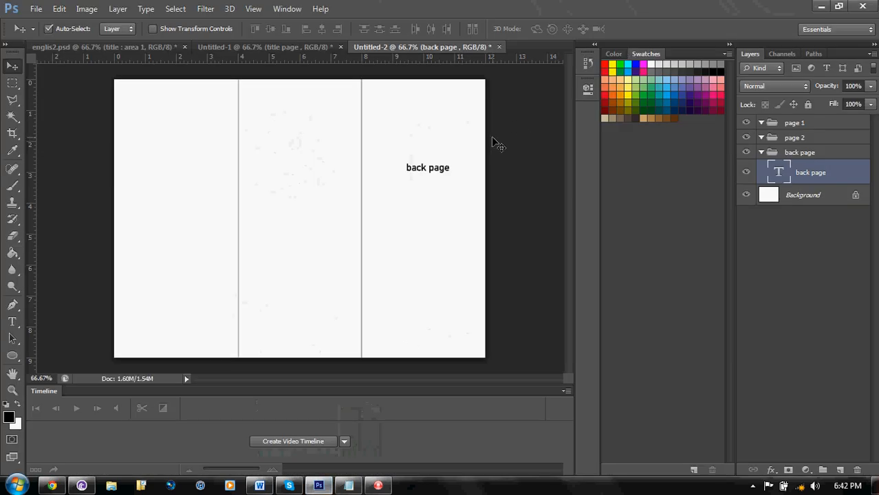
pyautogui.moveTo(207, 272)
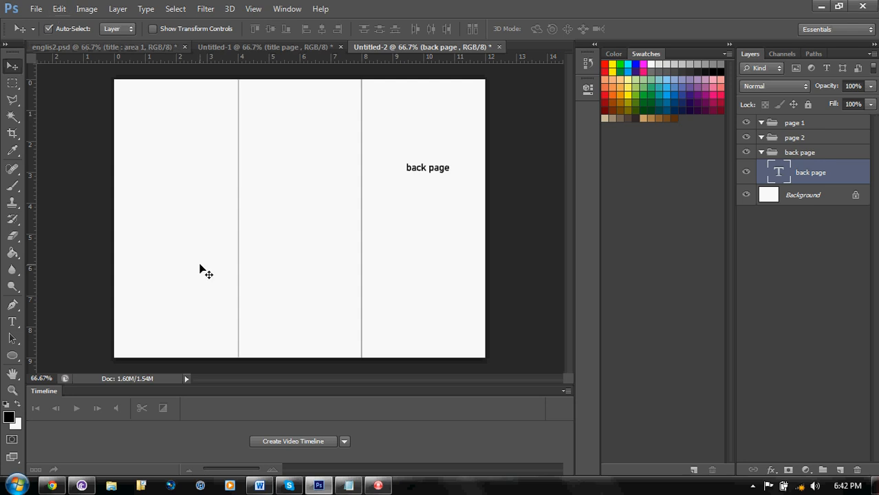
pyautogui.click(267, 47)
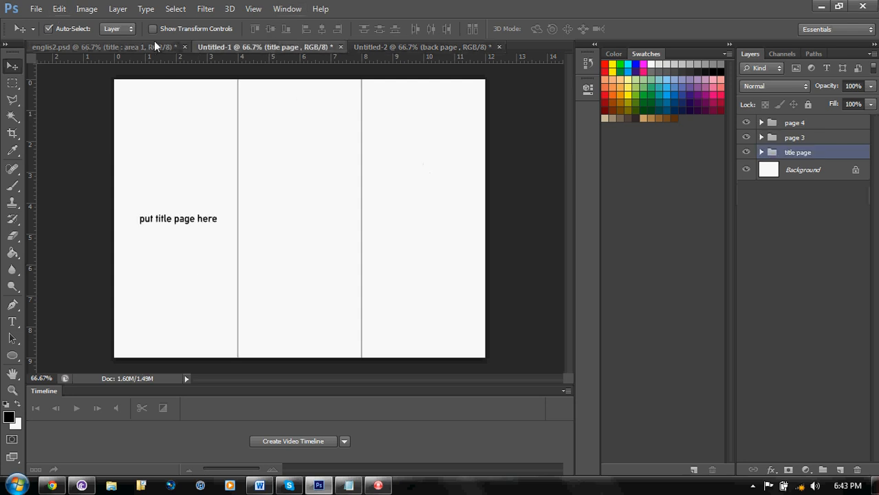
# Step: Display the finished englis2.psd Aperture brochure again
pyautogui.click(103, 47)
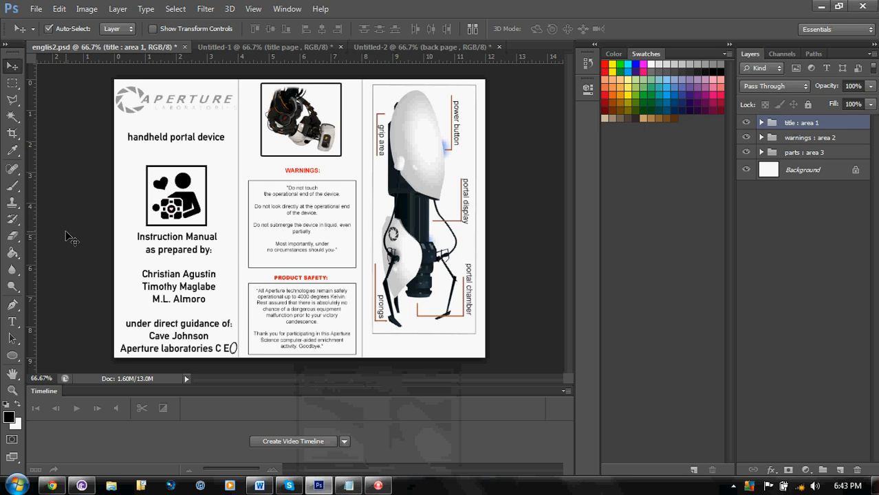
pyautogui.moveTo(231, 383)
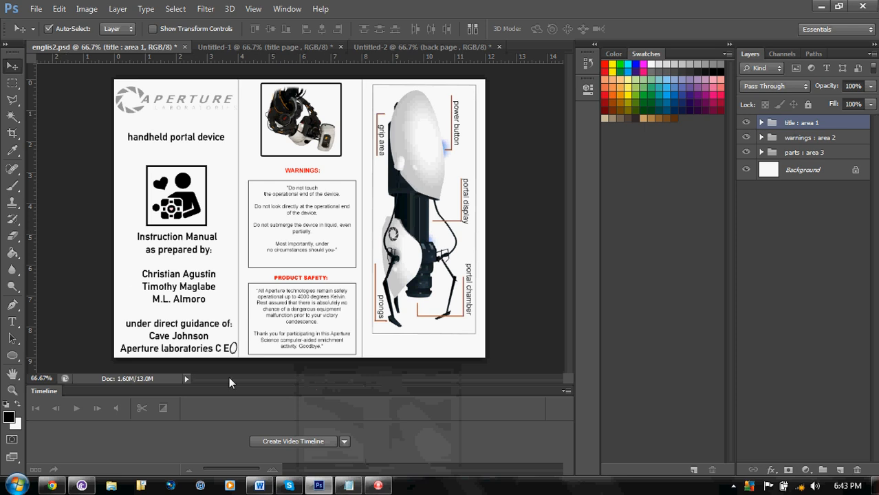
pyautogui.moveTo(378, 485)
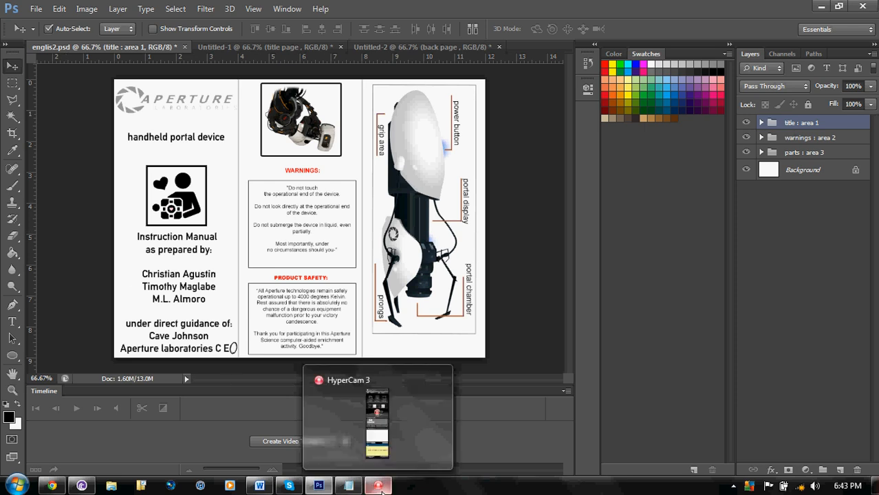